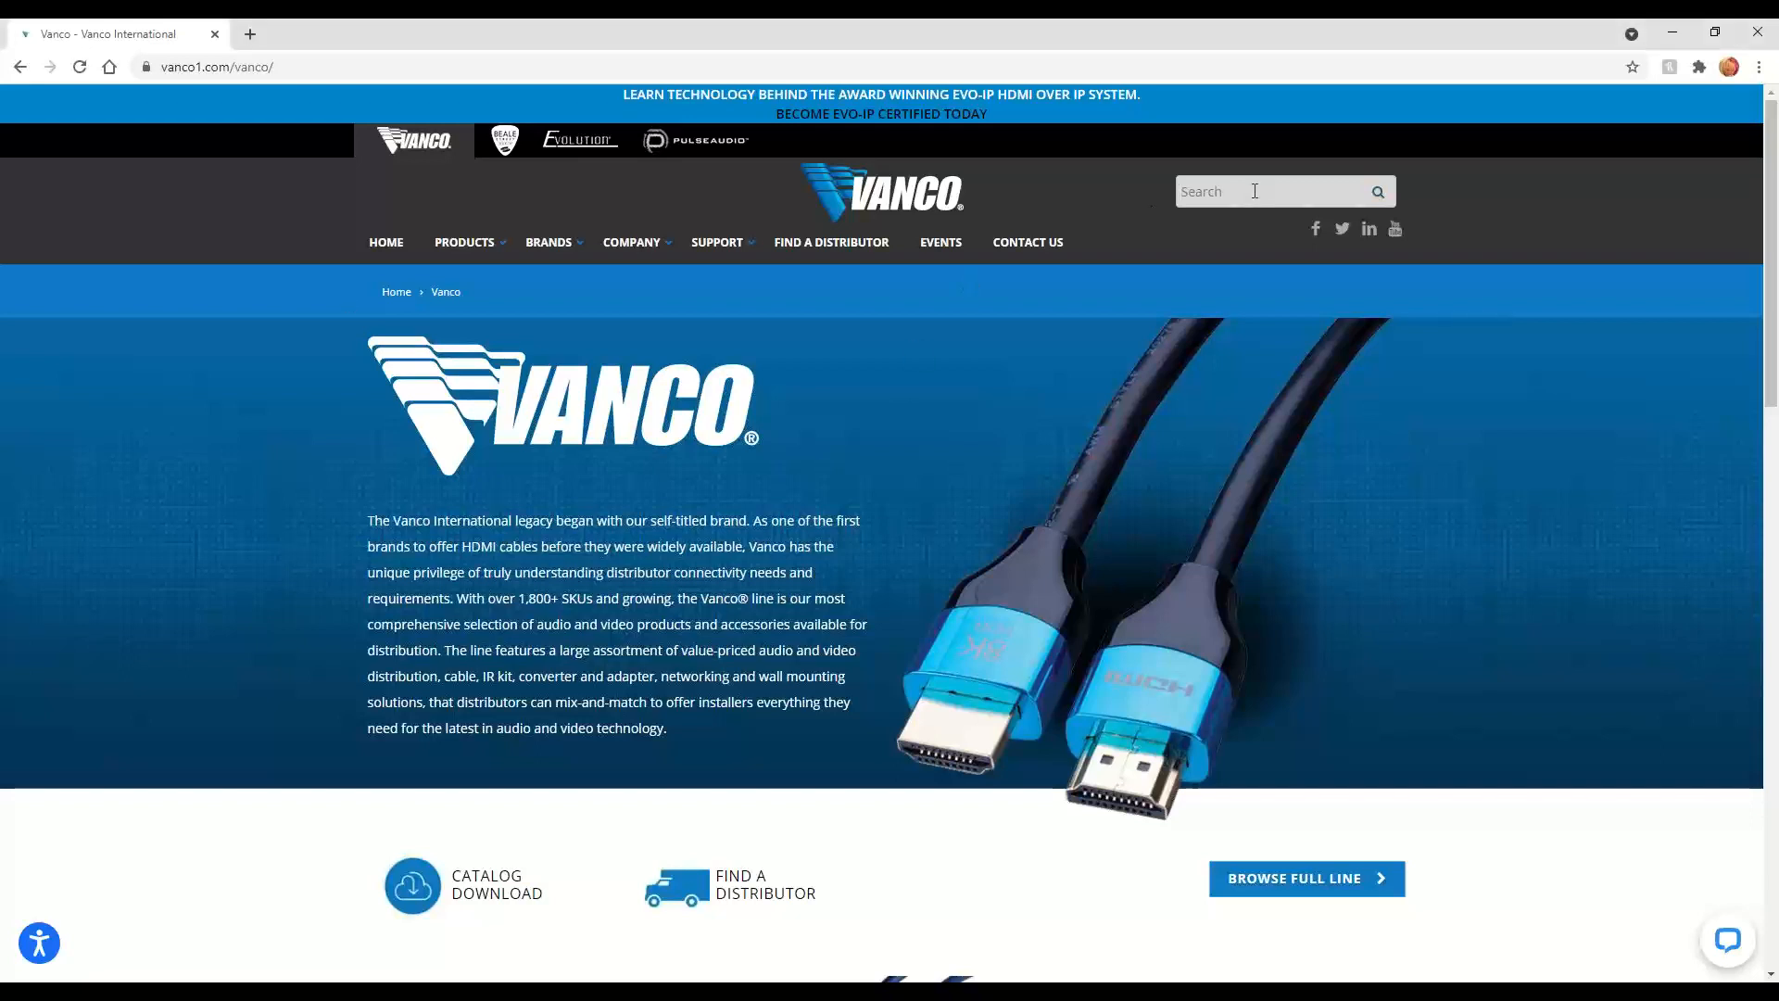
# - Search the Vanco site for 'evsp' and open the EVSP24VW video wall processor page
pyautogui.write('evsp24vw')
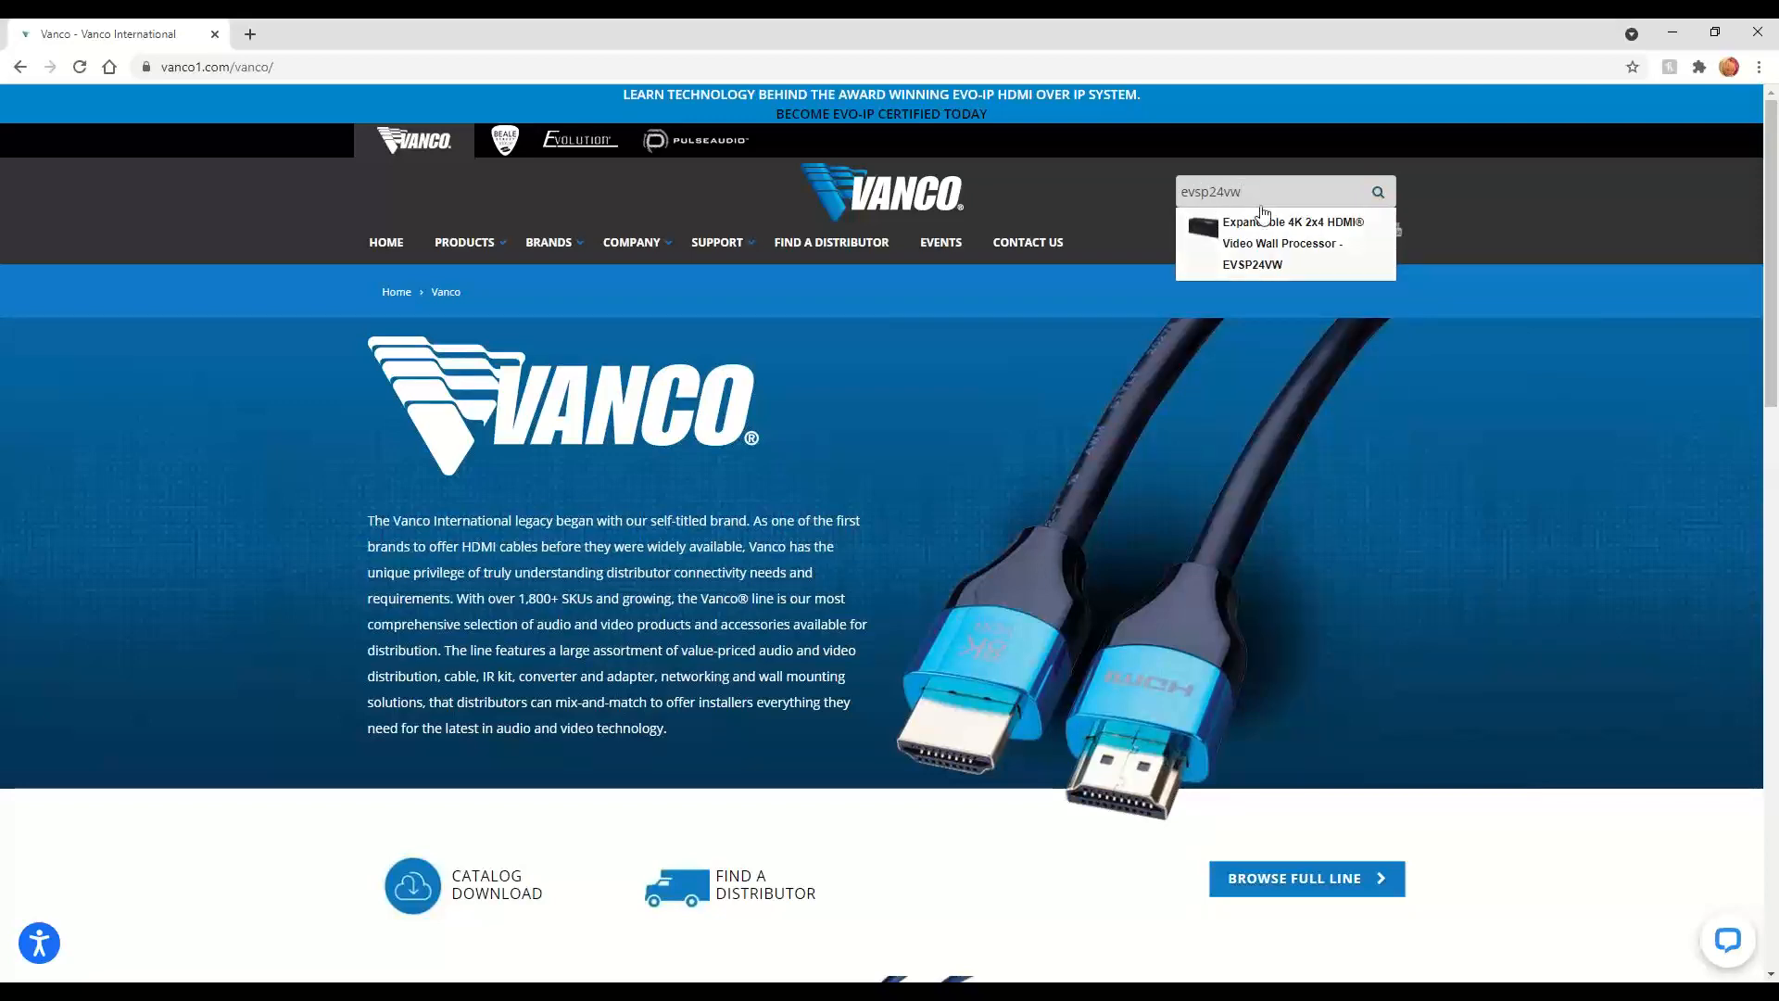
pyautogui.click(1283, 243)
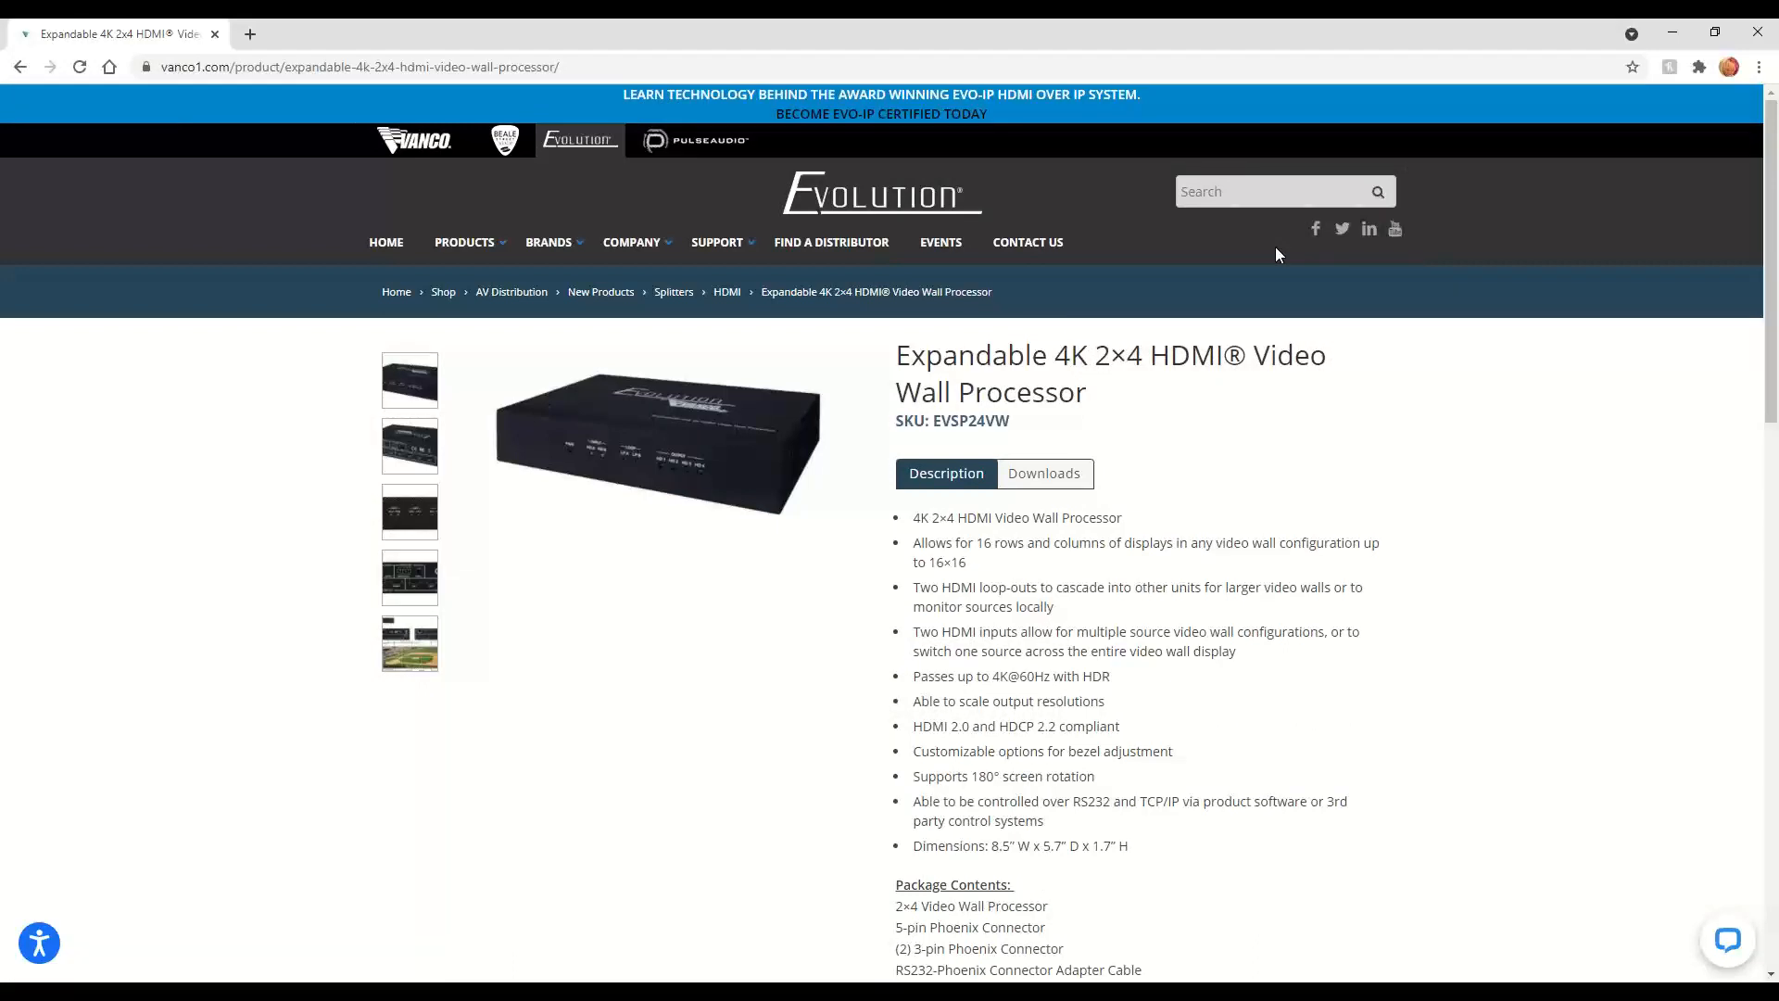
pyautogui.moveTo(1138, 466)
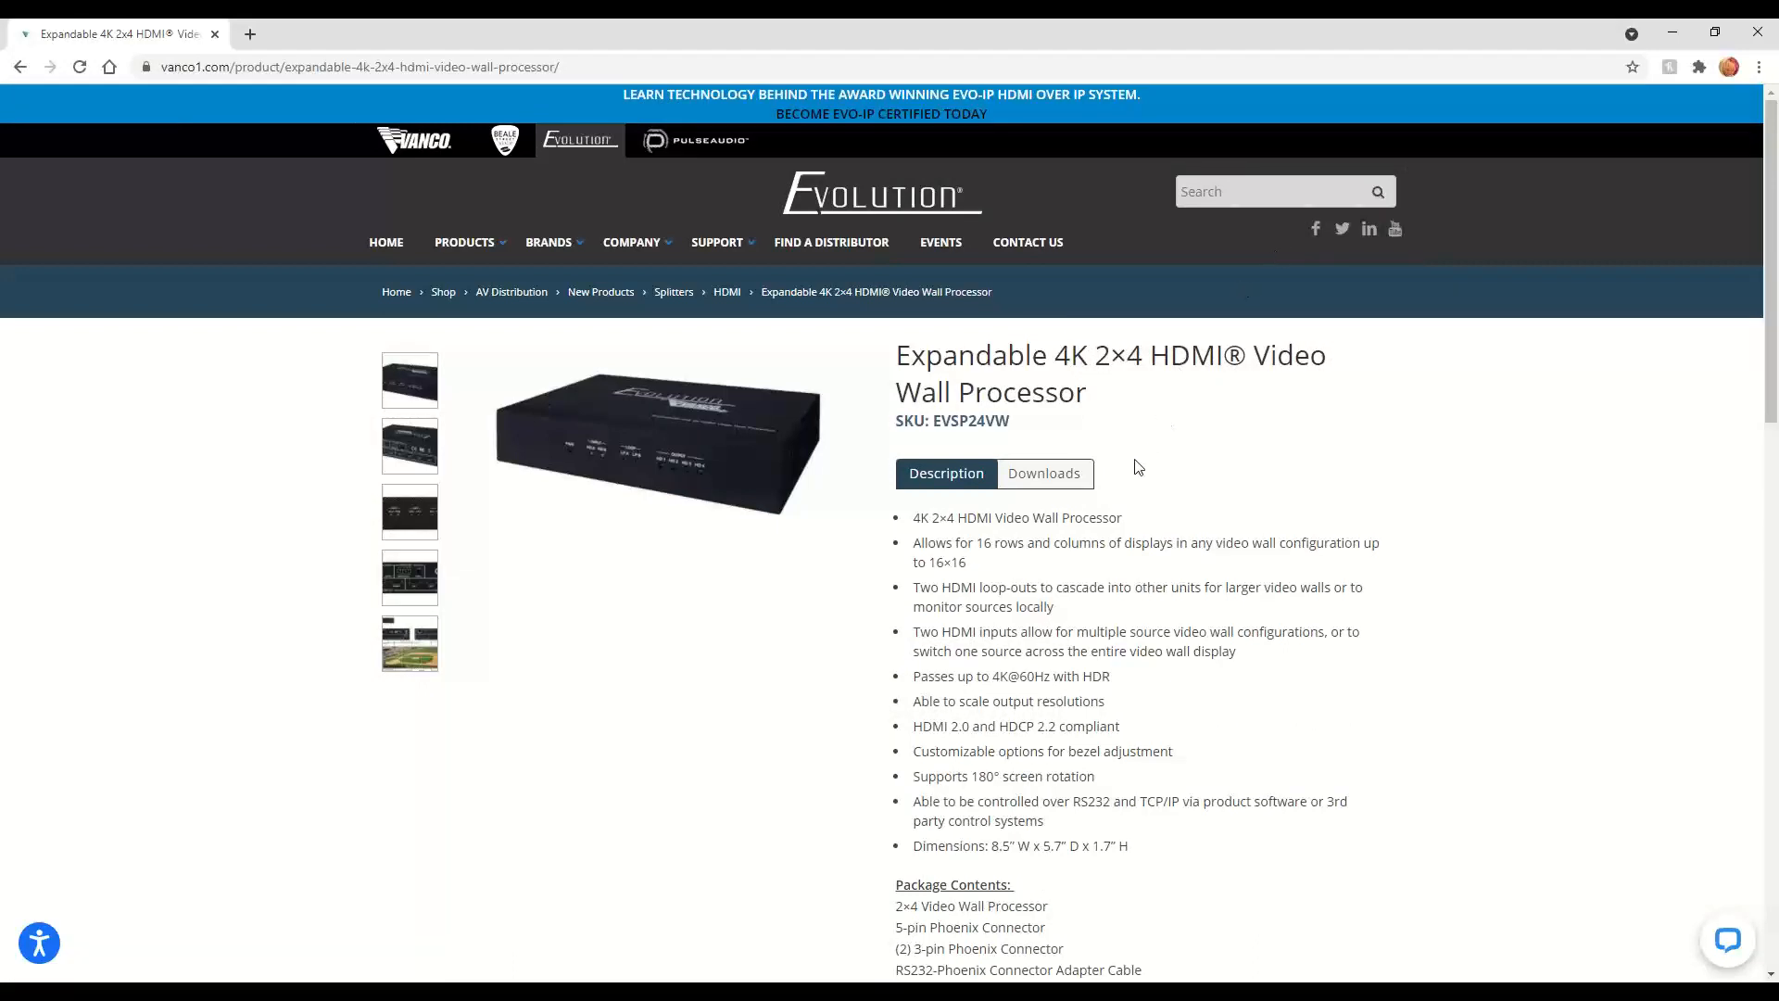
# - Show the product's Downloads list and get the EVSP24VW software
pyautogui.click(1042, 474)
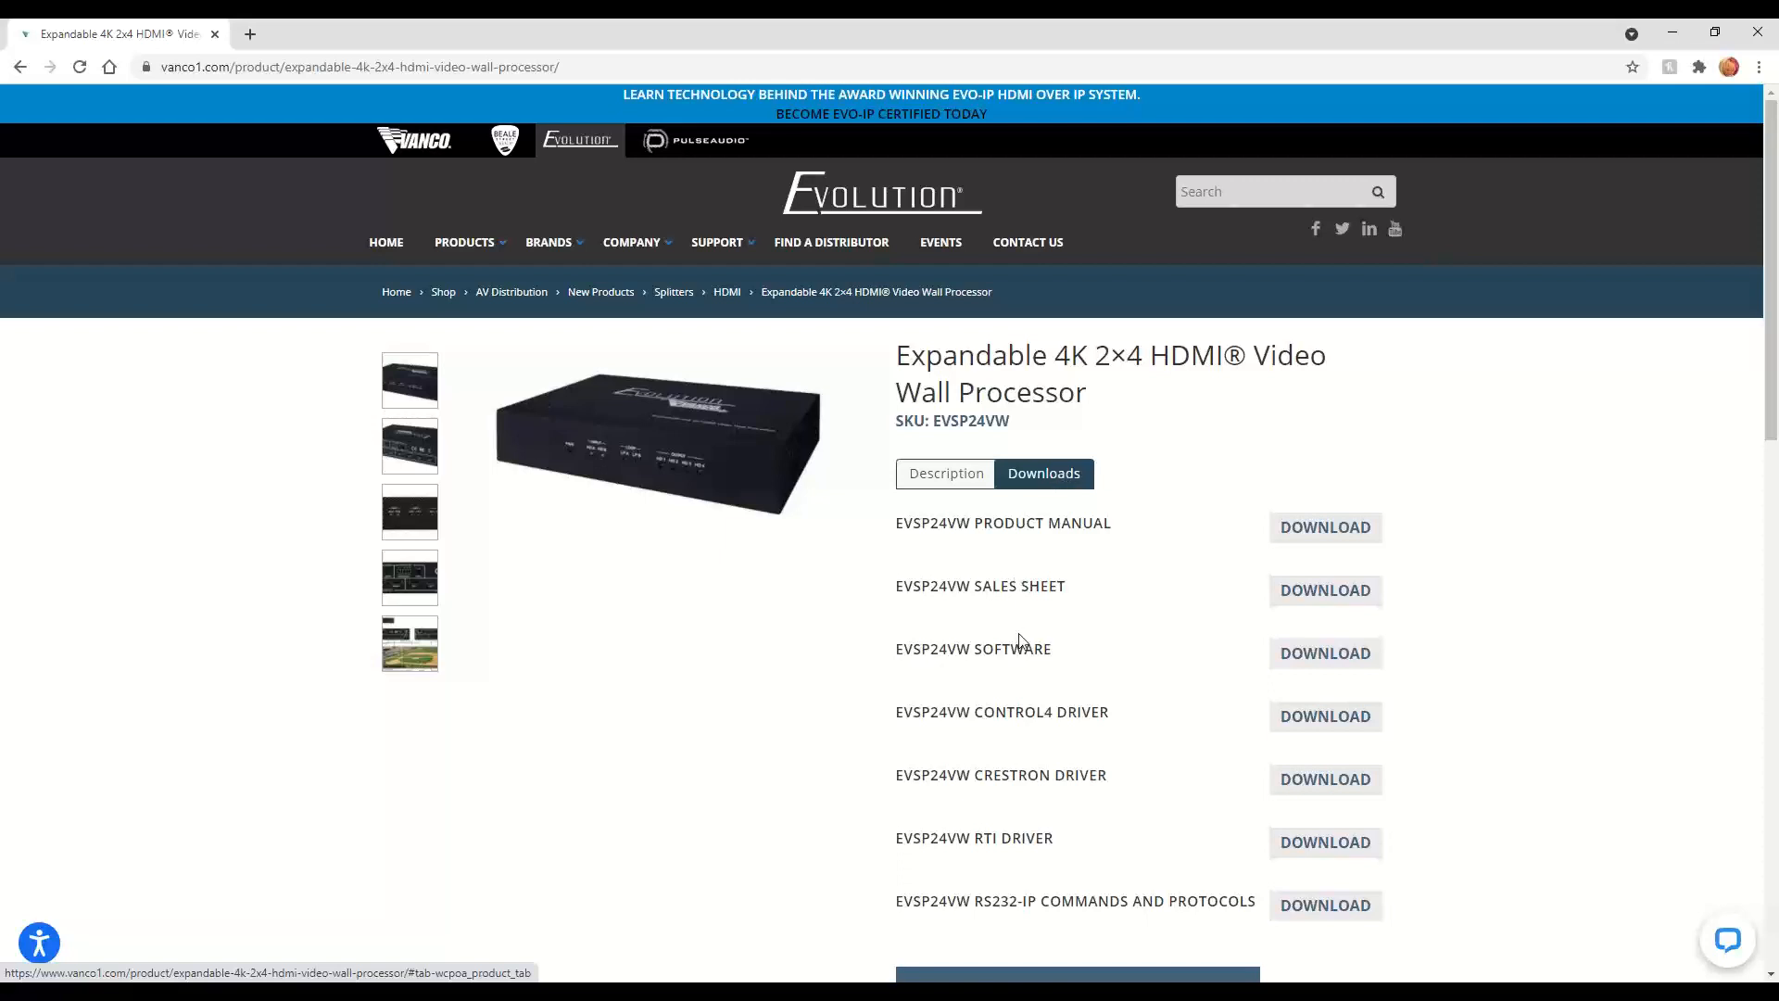
pyautogui.moveTo(910, 650)
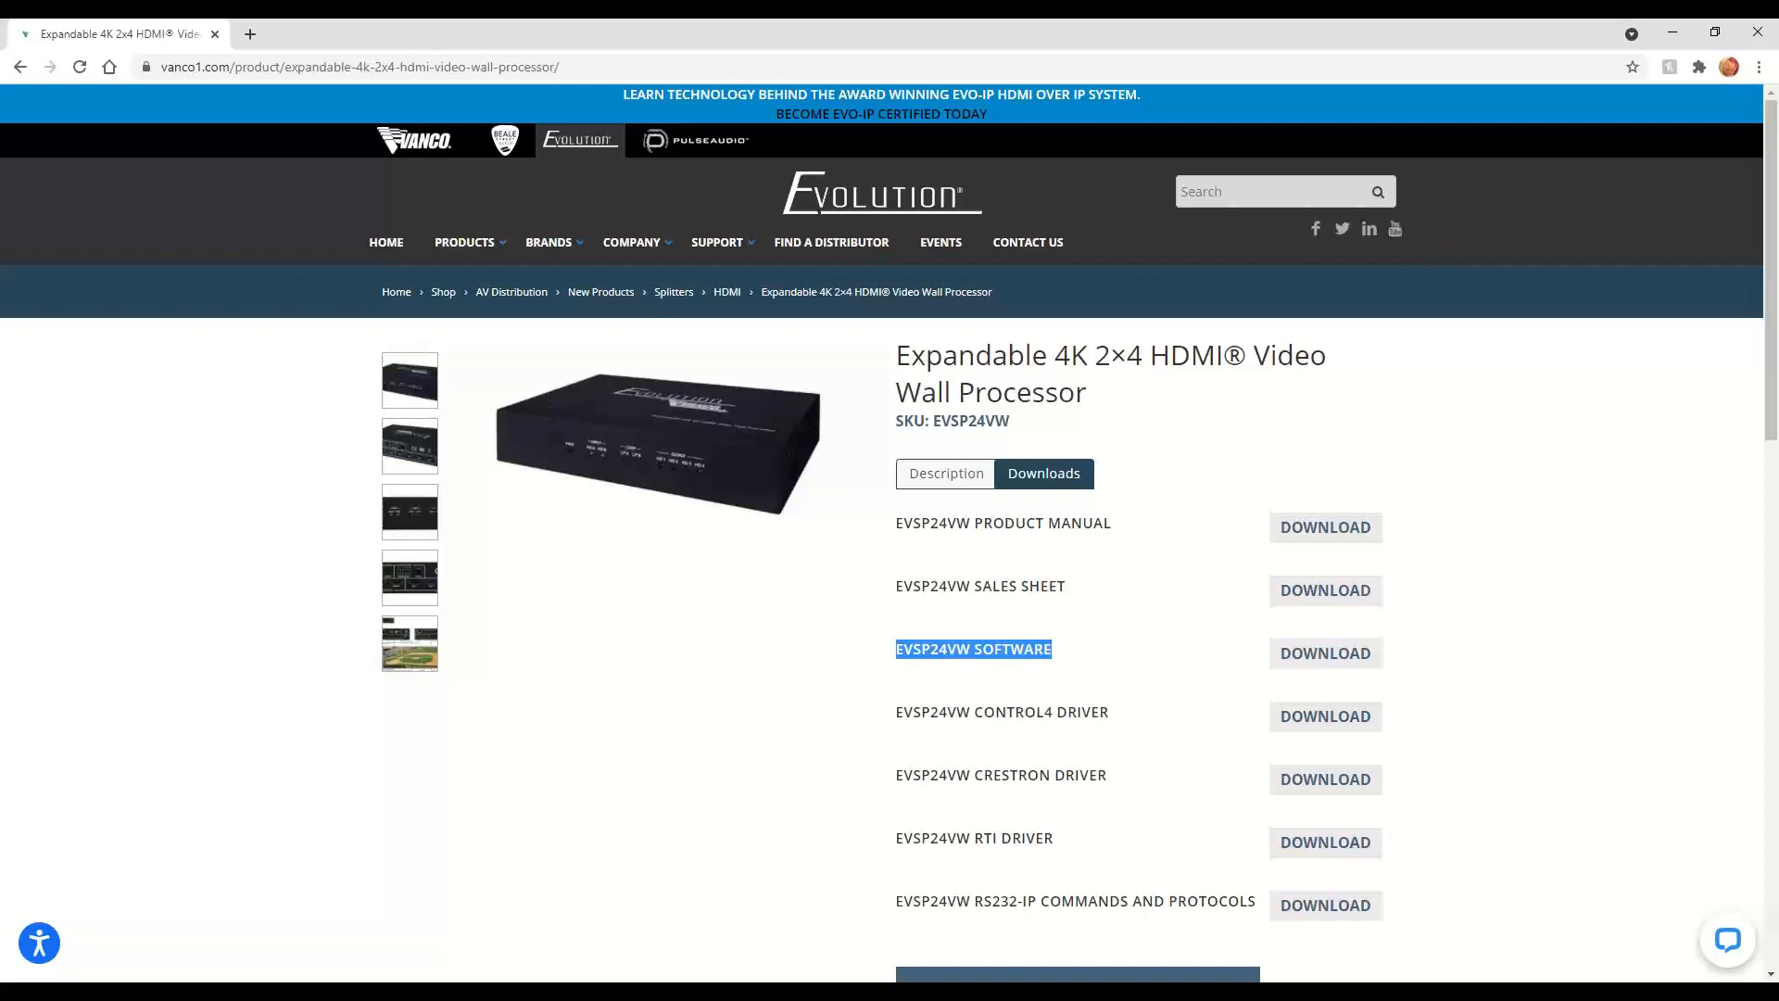
pyautogui.click(972, 647)
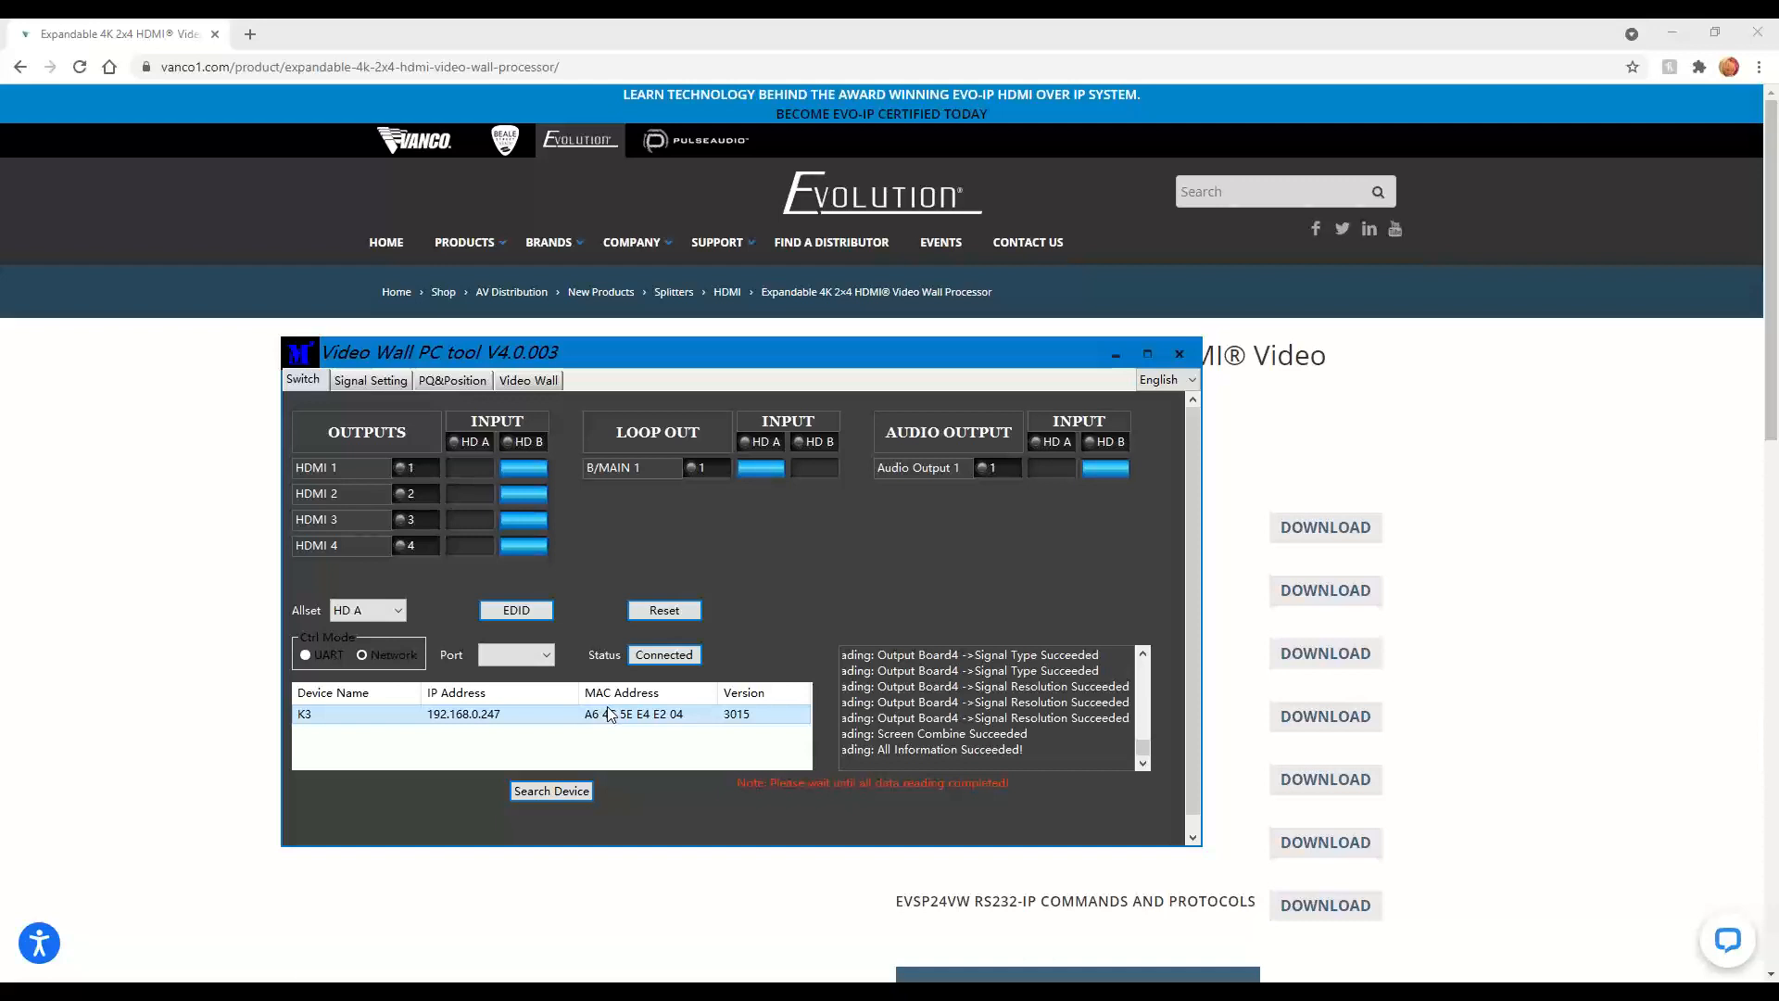
pyautogui.moveTo(329, 667)
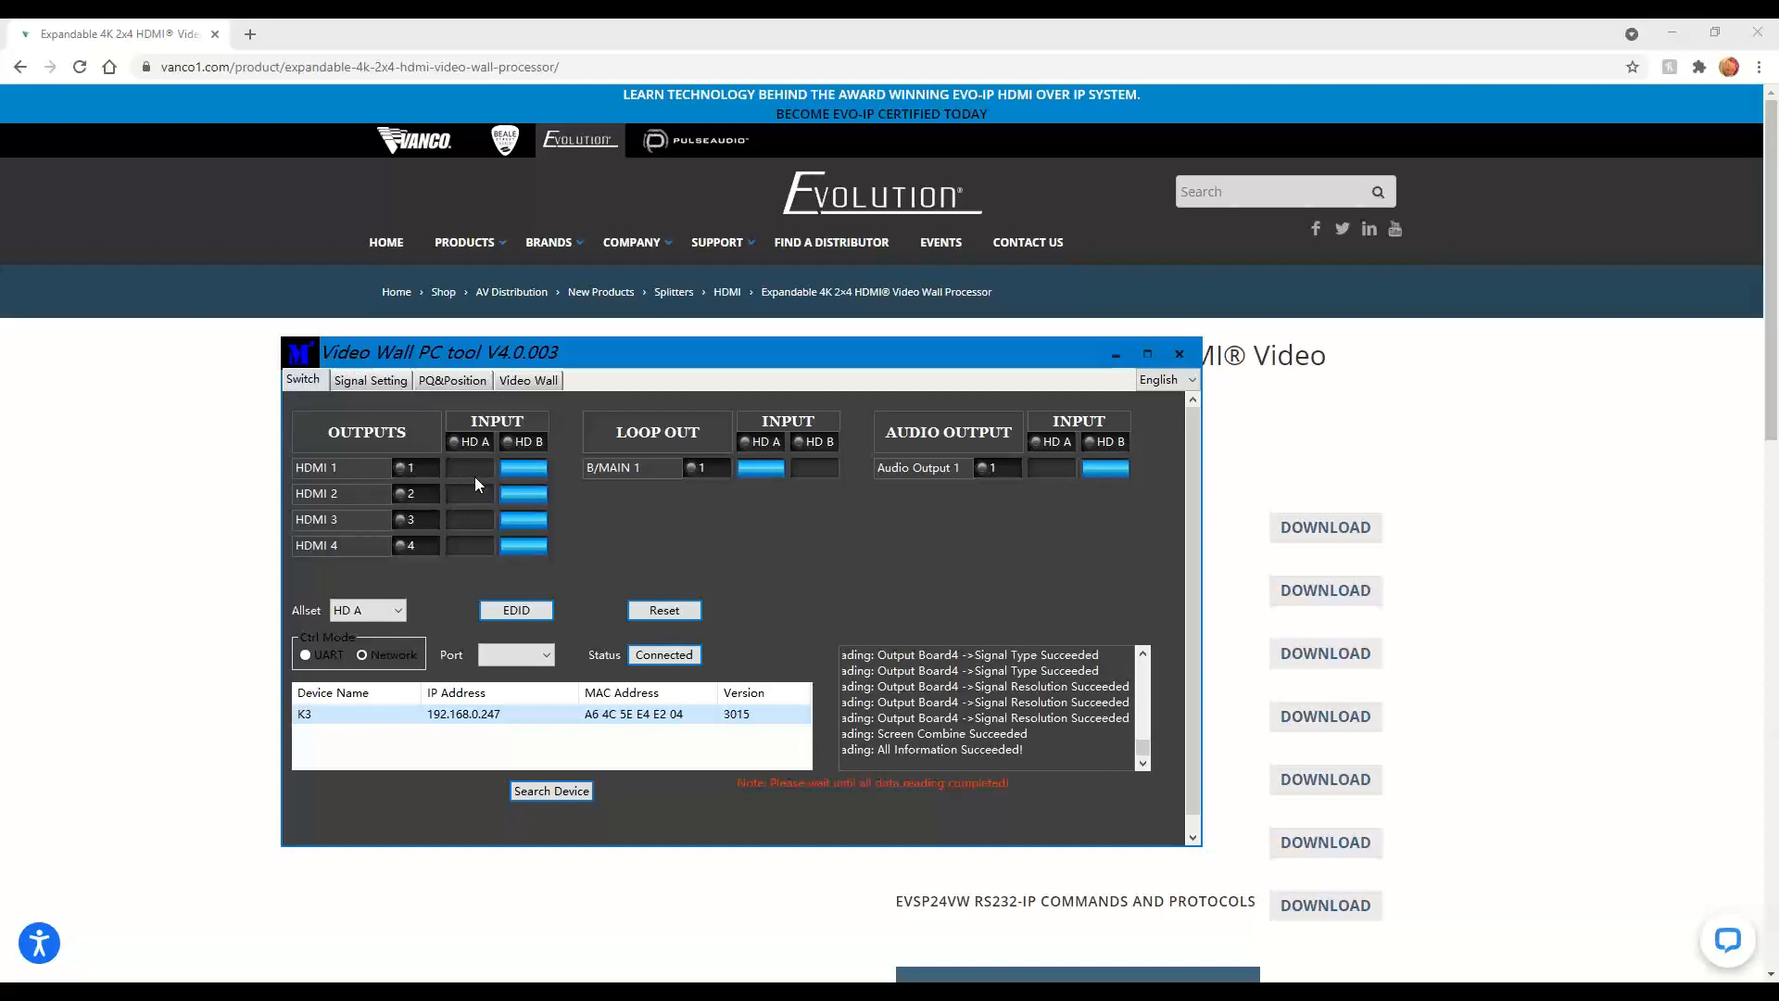
# - Route input HD A to HDMI output 1 and HD B to loop-out B/MAIN 1
pyautogui.click(470, 467)
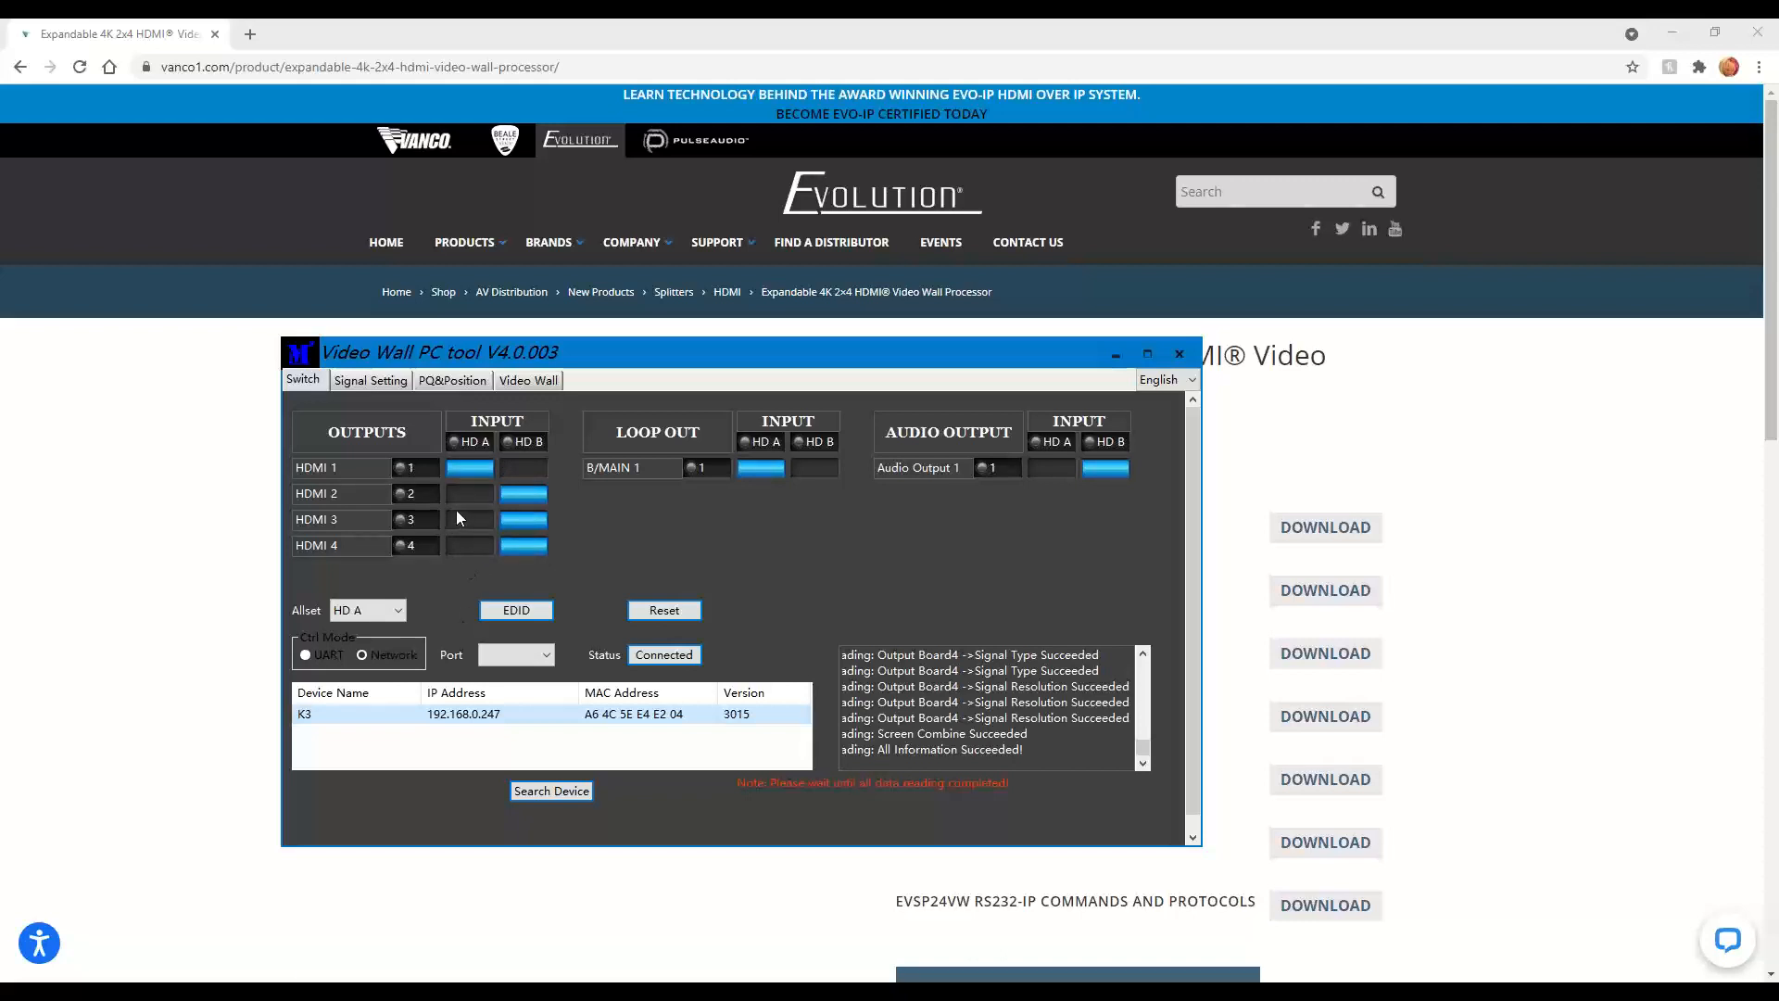
pyautogui.moveTo(454, 511)
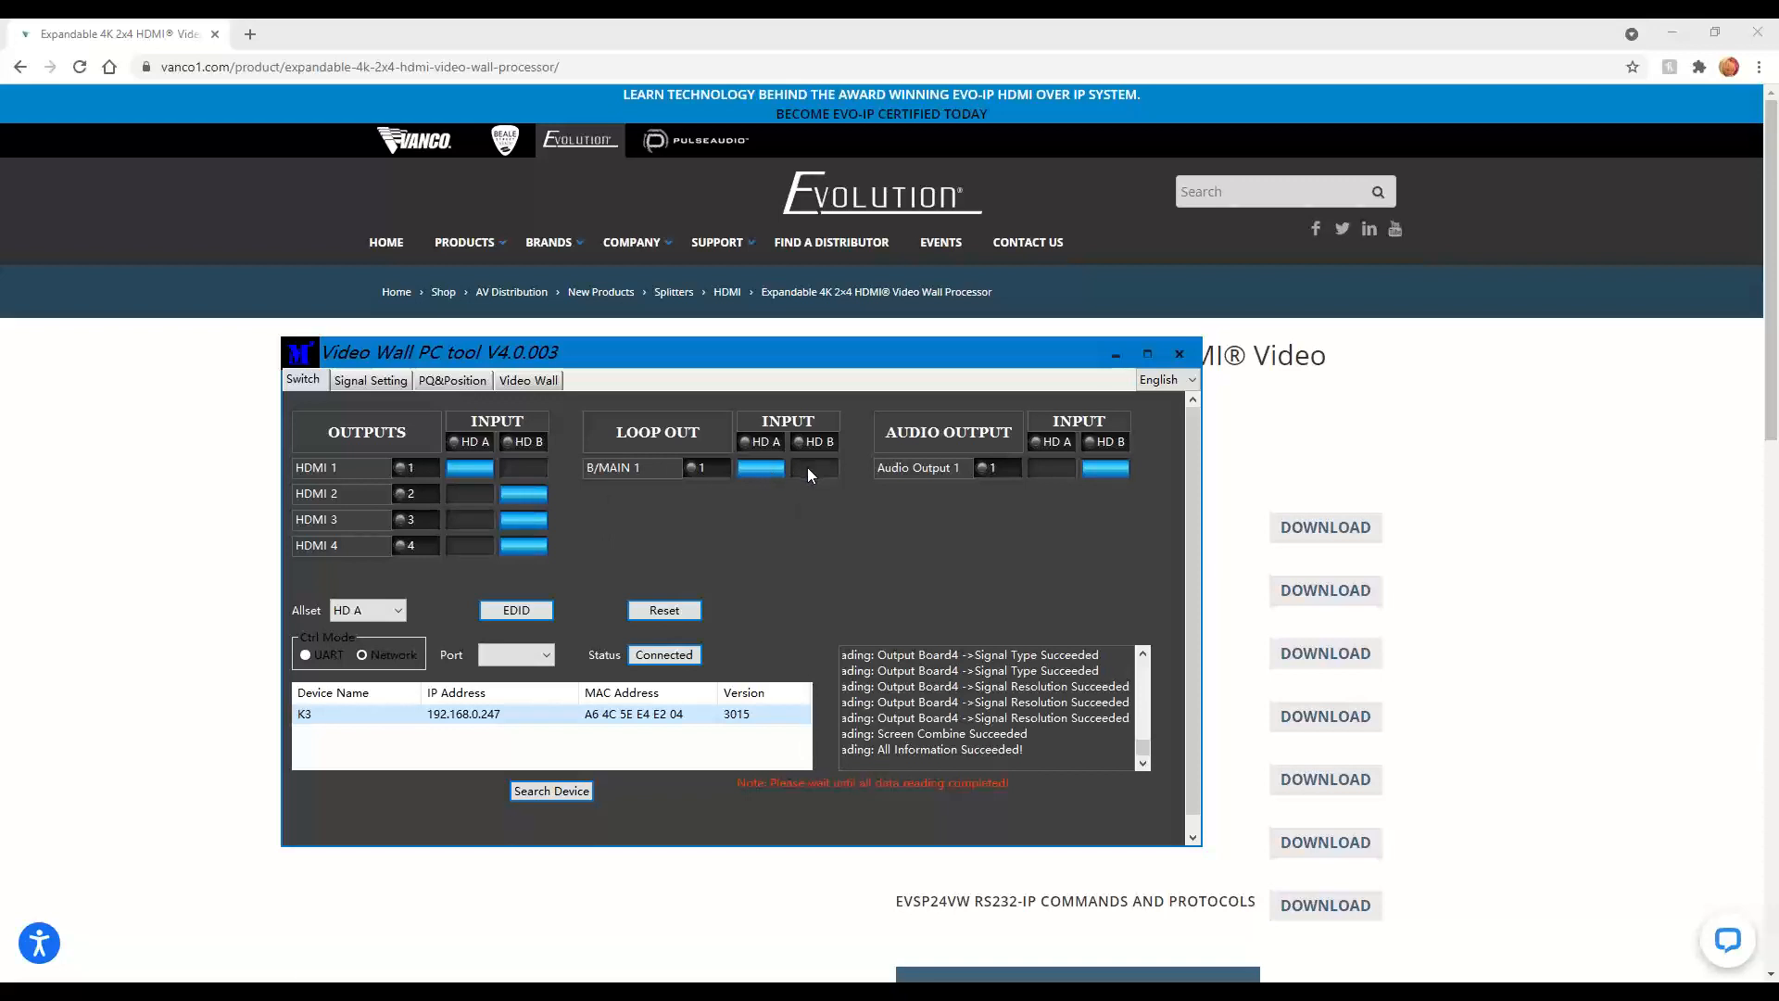
pyautogui.click(814, 467)
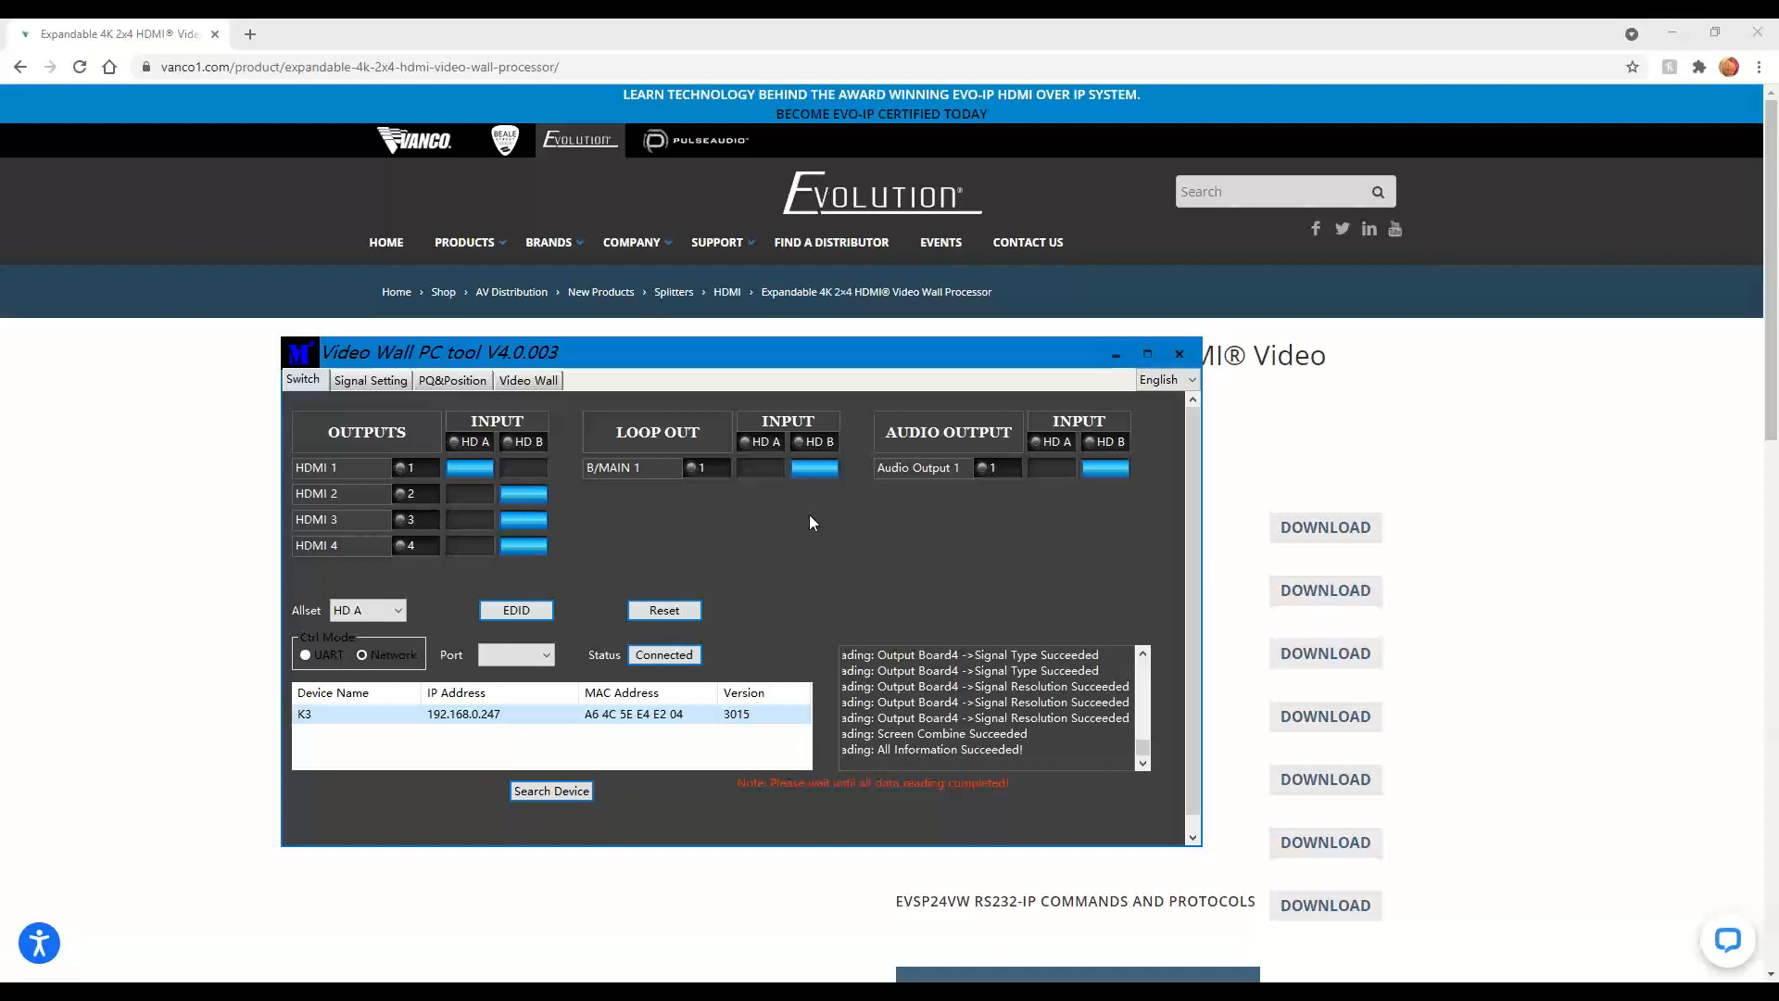
pyautogui.moveTo(1065, 515)
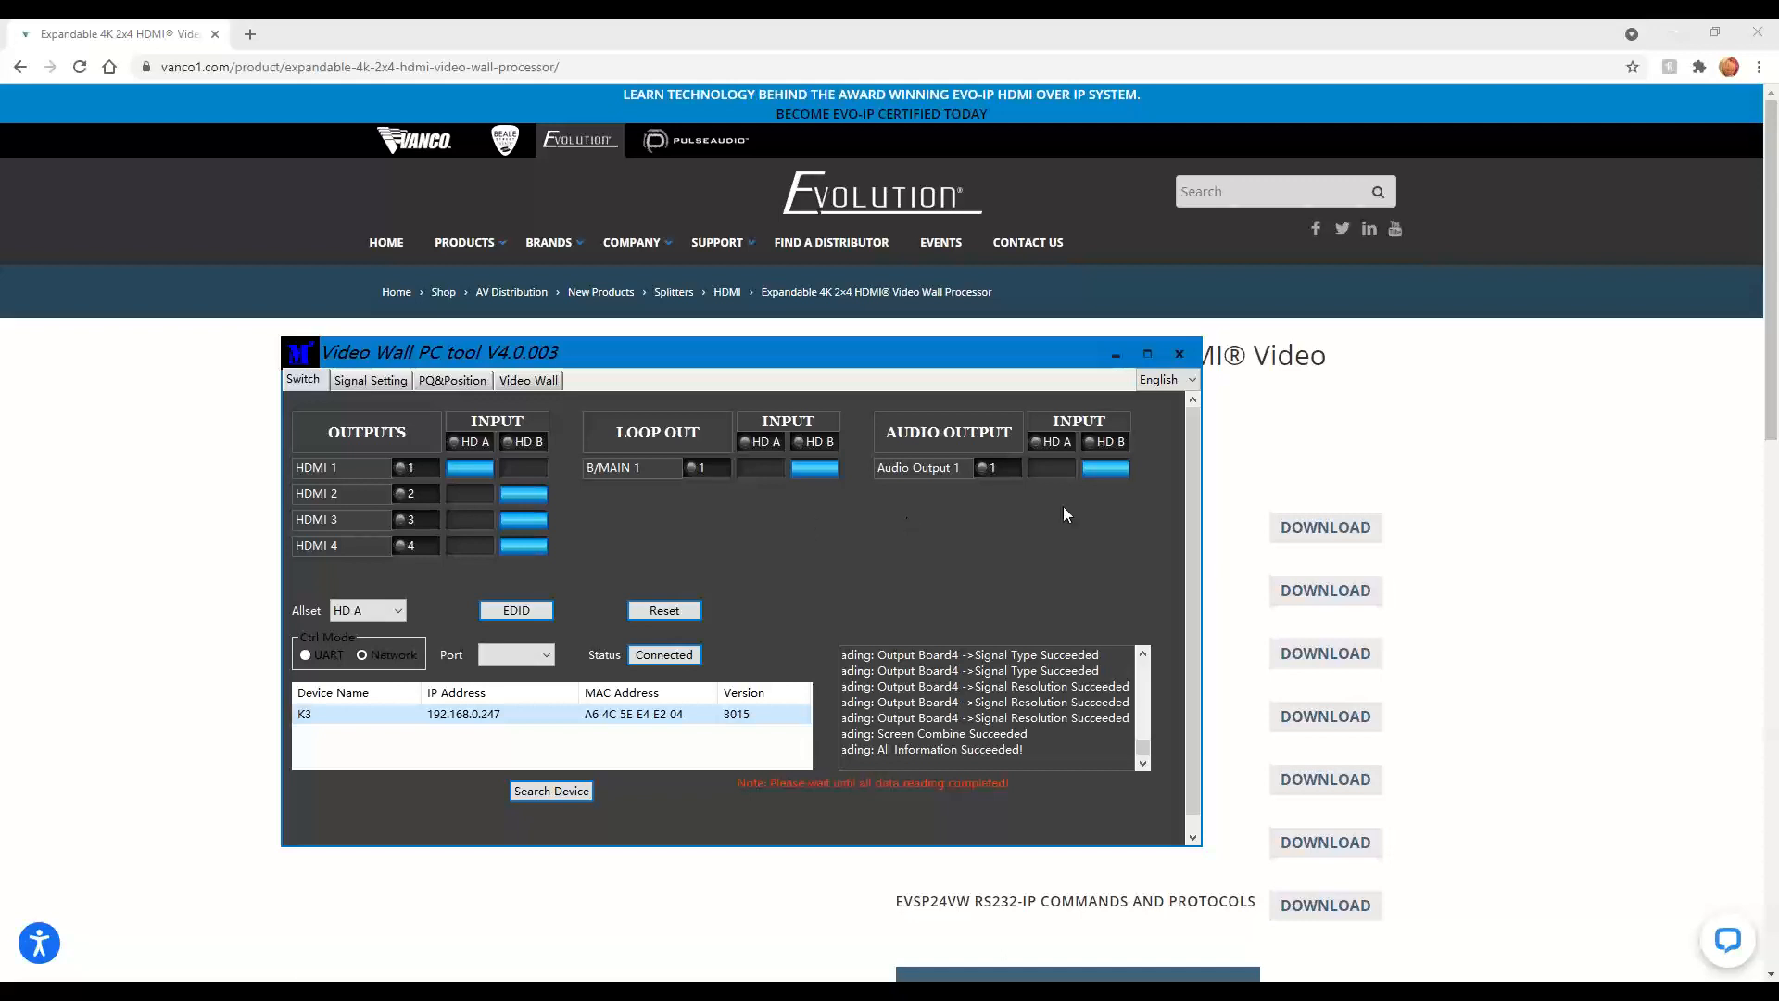
pyautogui.moveTo(1051, 500)
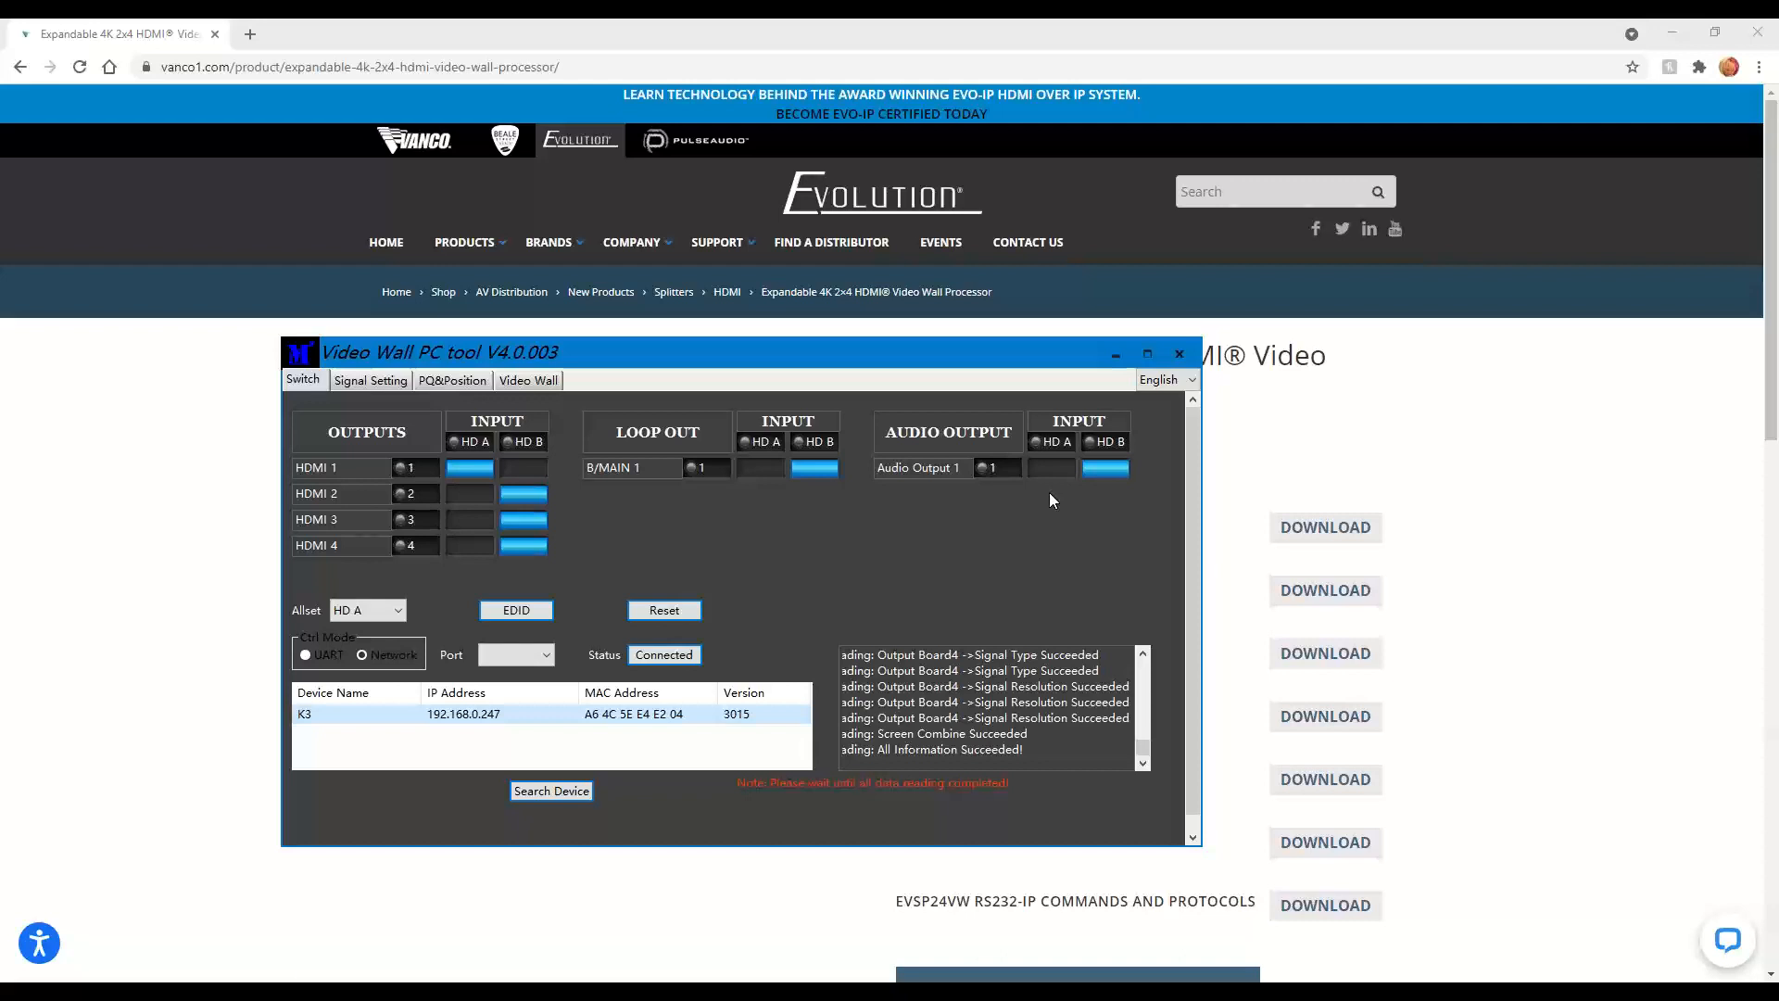
pyautogui.moveTo(352, 403)
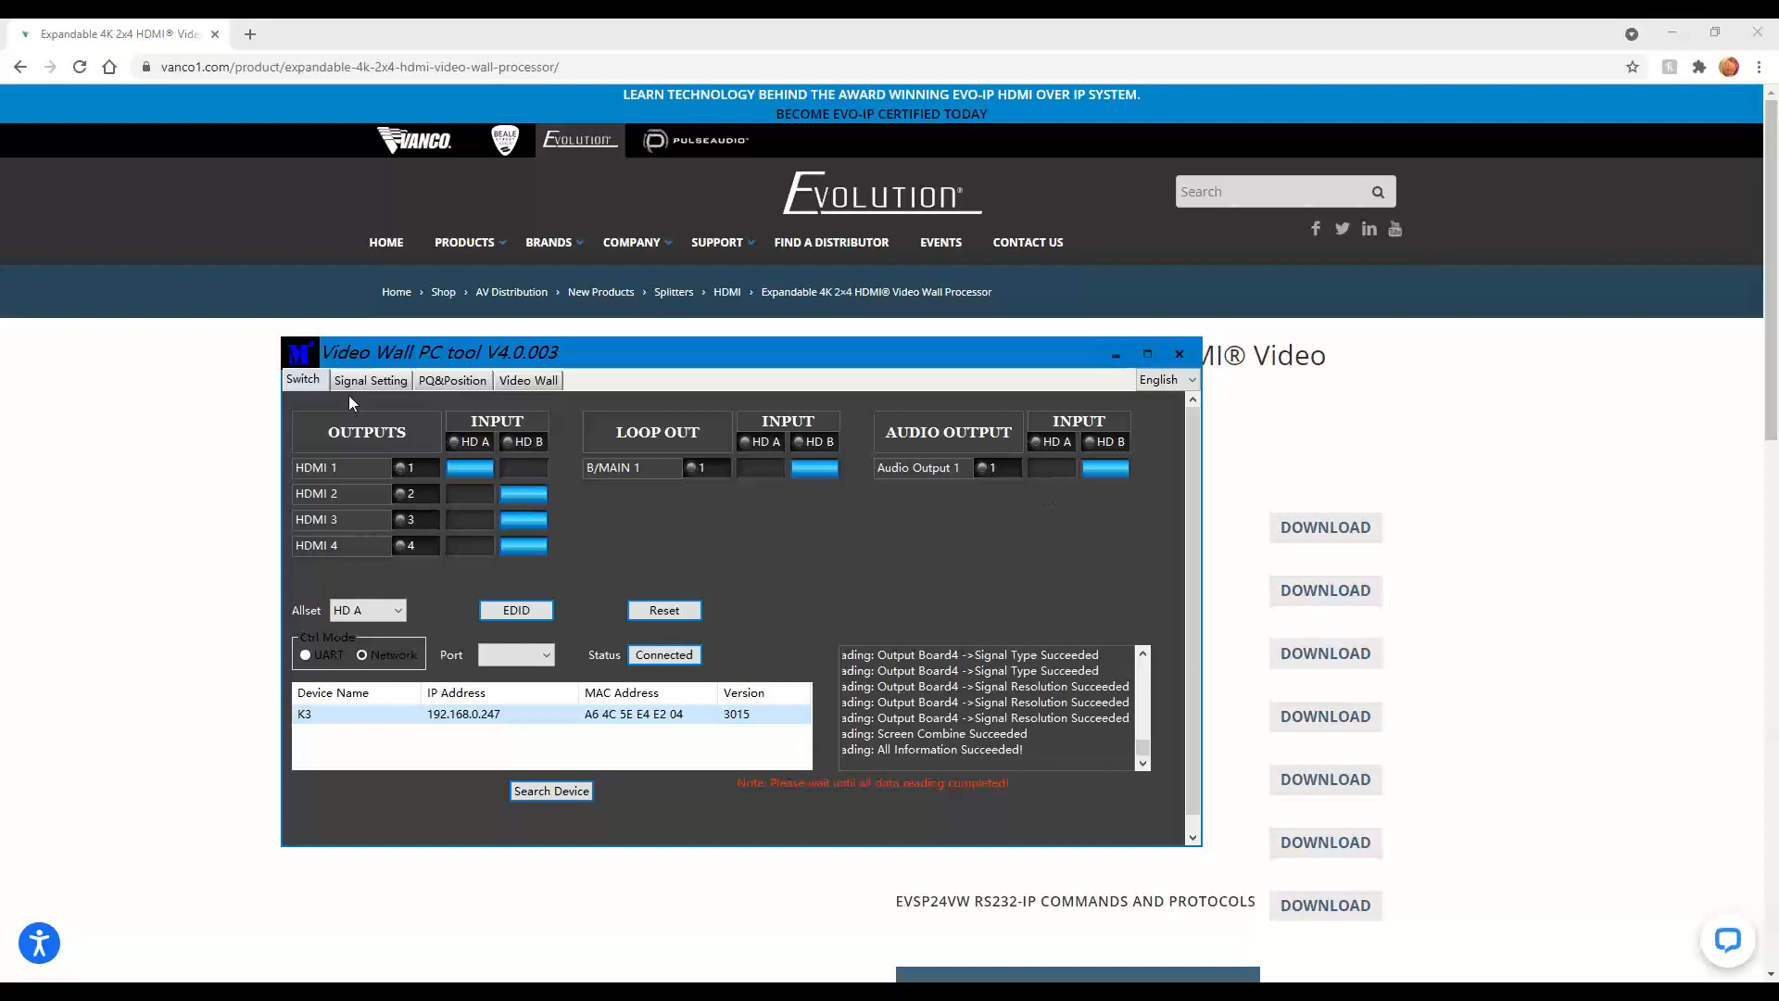
# - View the Signal Setting tab, then the PQ&Position settings for Output 1
pyautogui.click(368, 379)
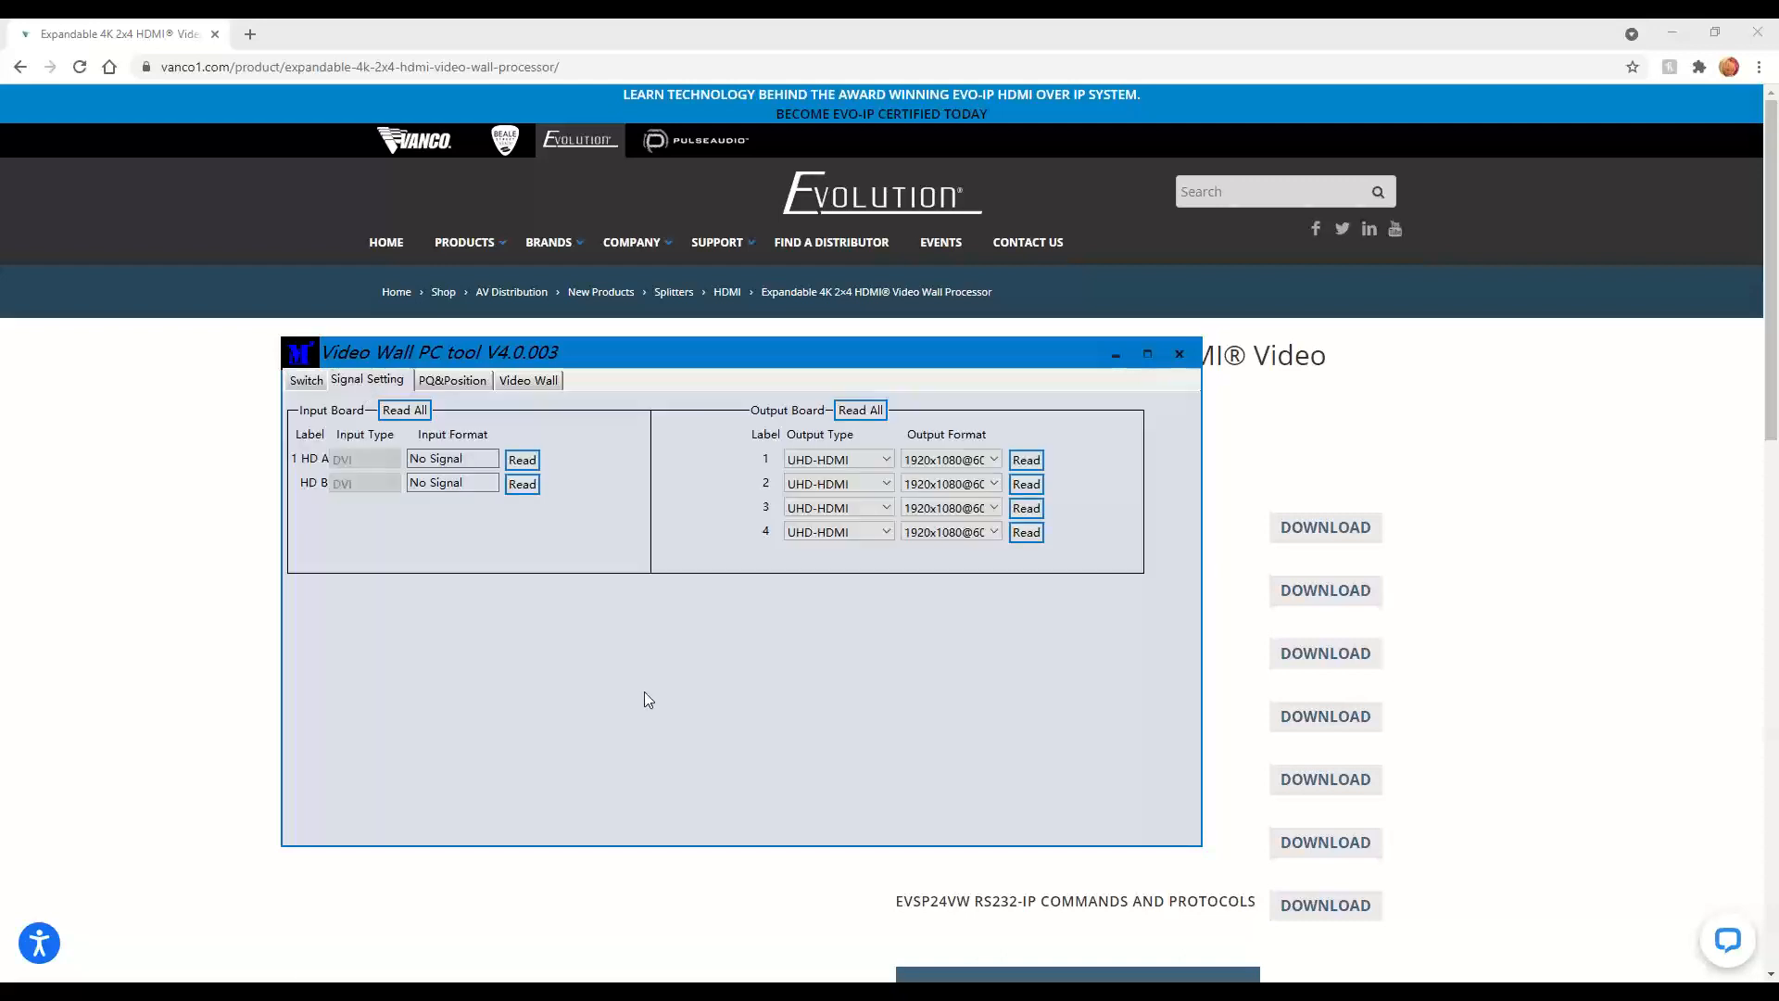
pyautogui.moveTo(795, 656)
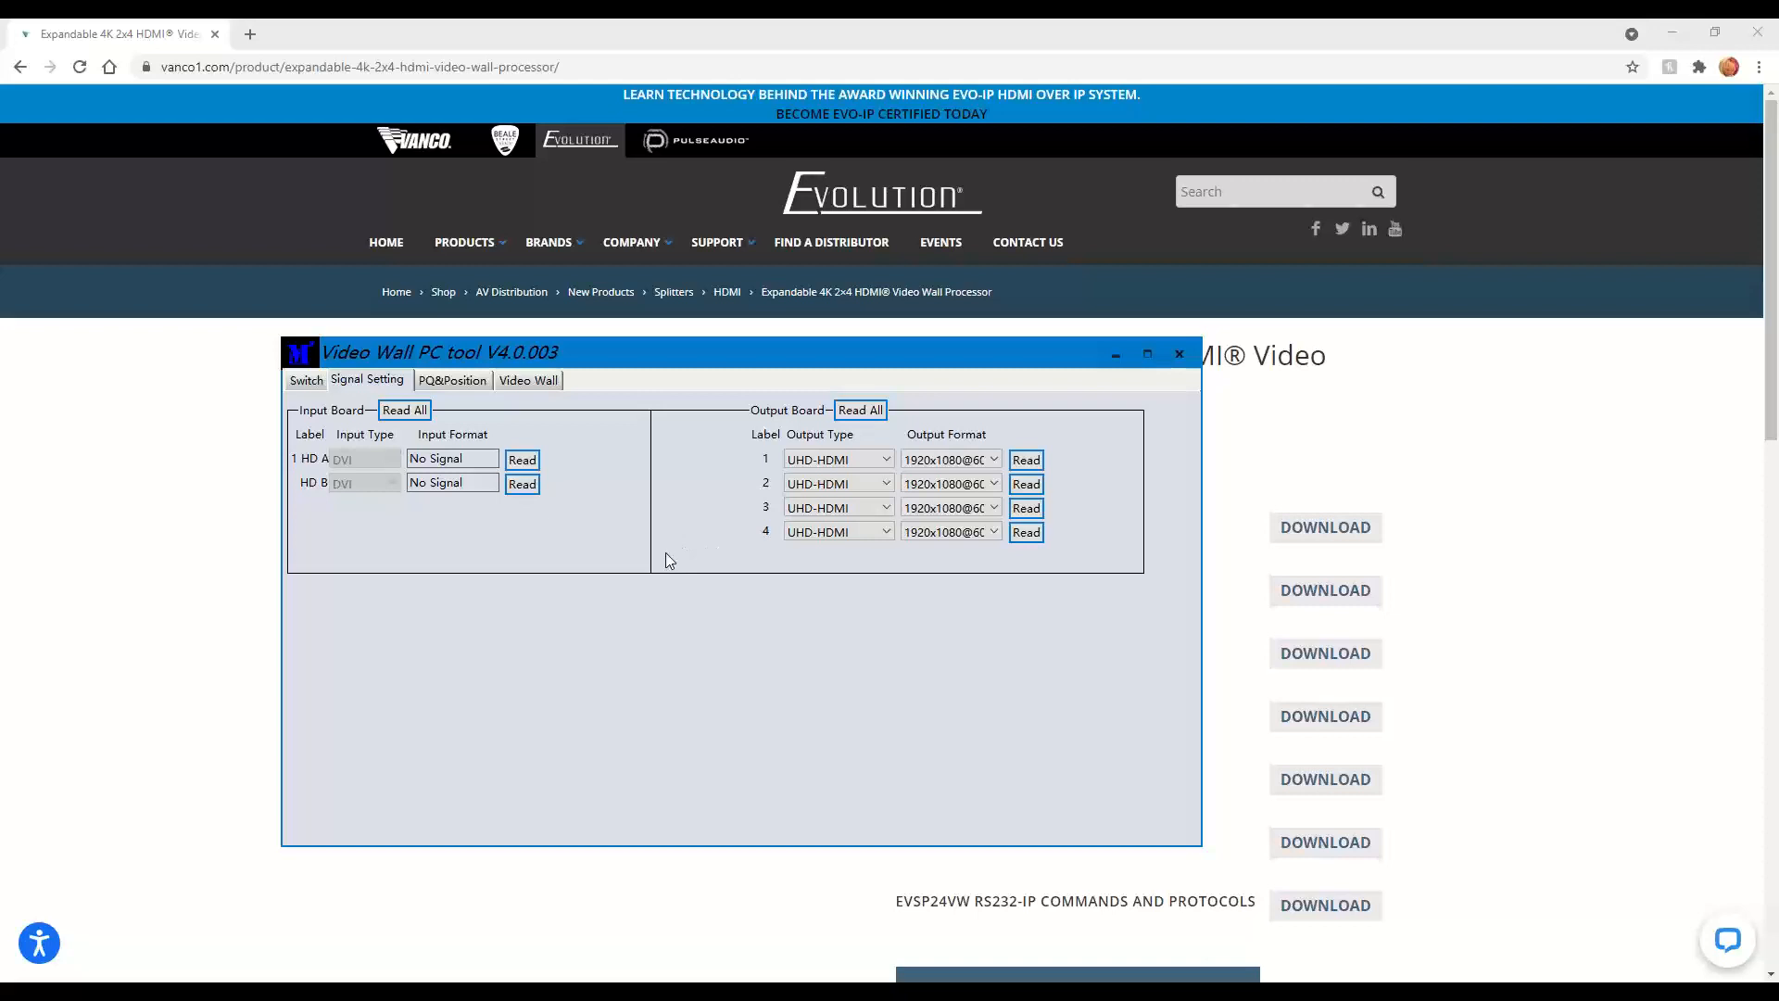
pyautogui.click(450, 380)
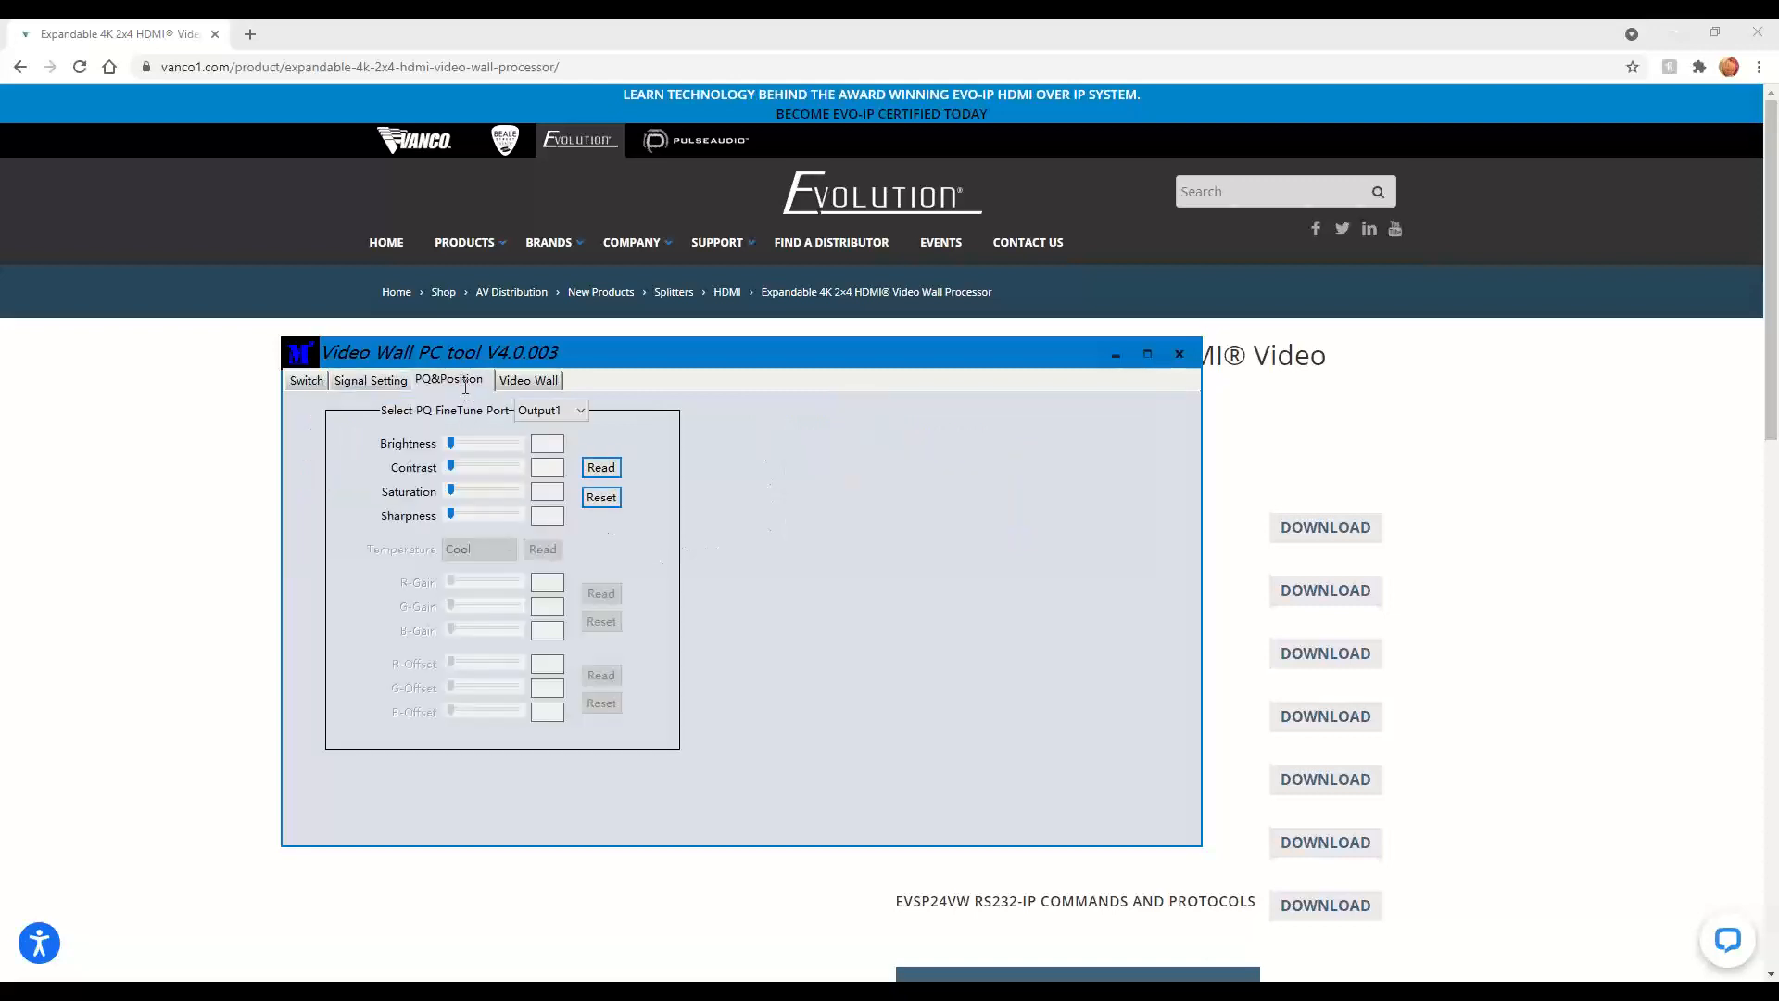
pyautogui.moveTo(669, 631)
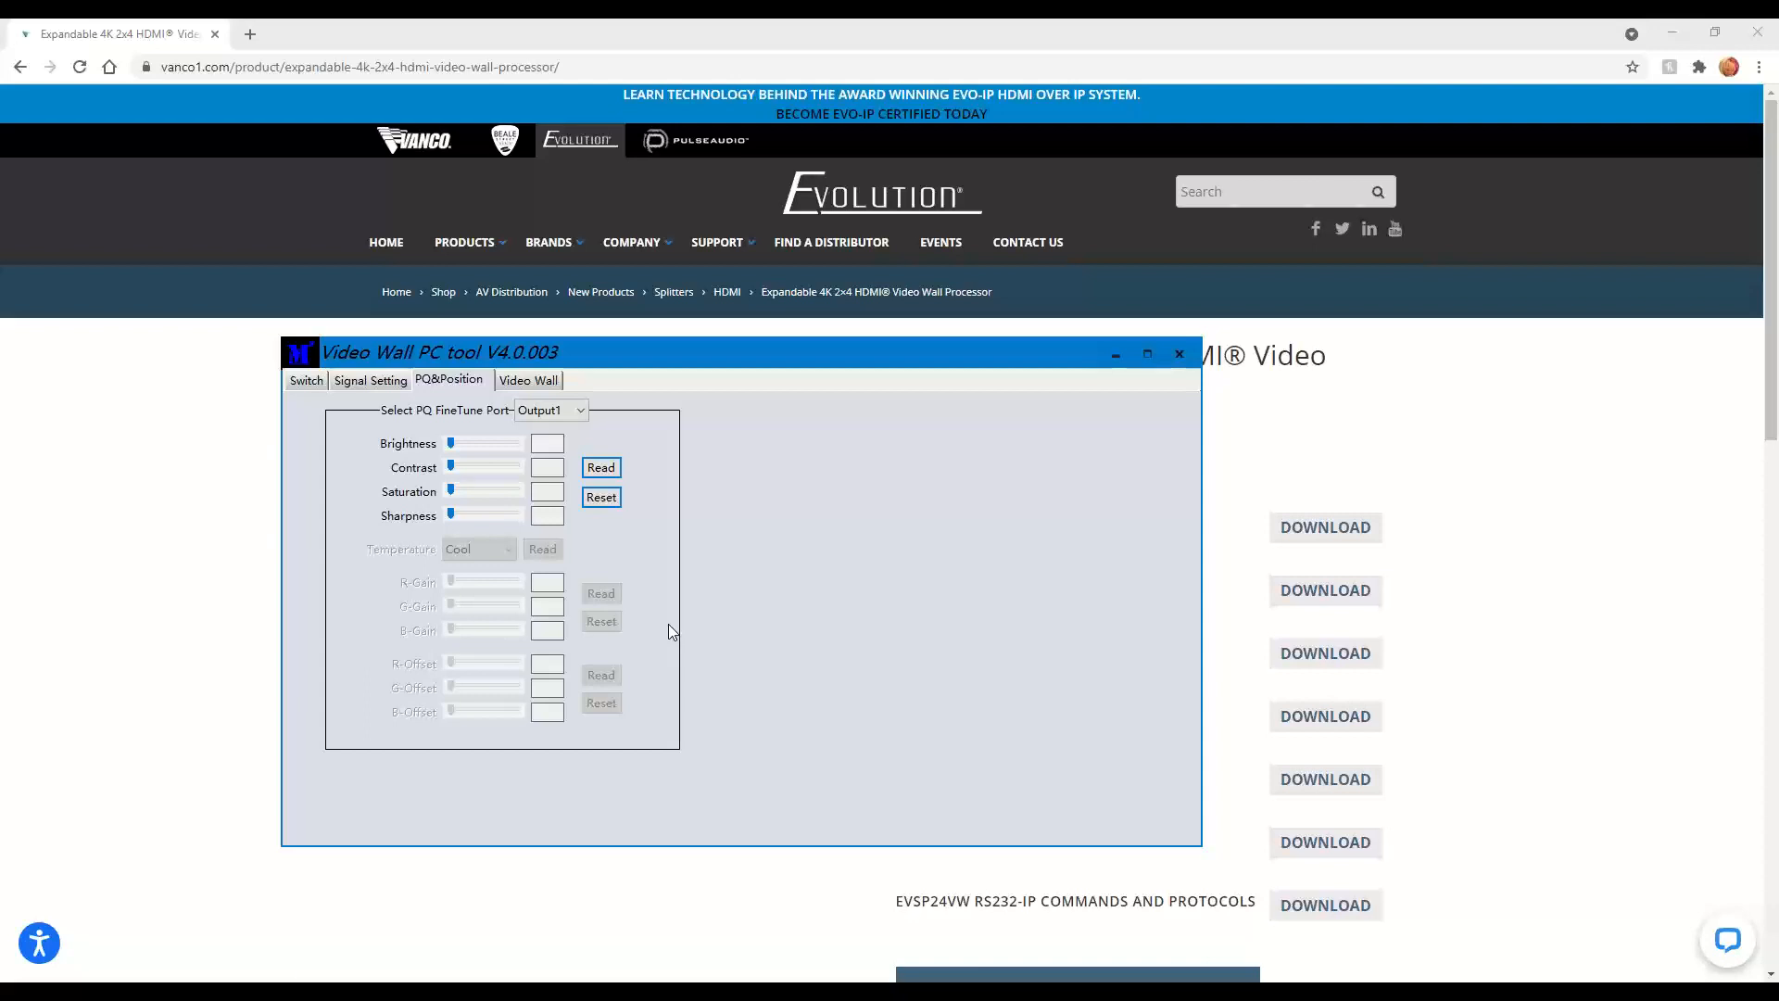
# - Show the Video Wall tab with its 2-row by 2-column, 4-screen layout
pyautogui.click(526, 379)
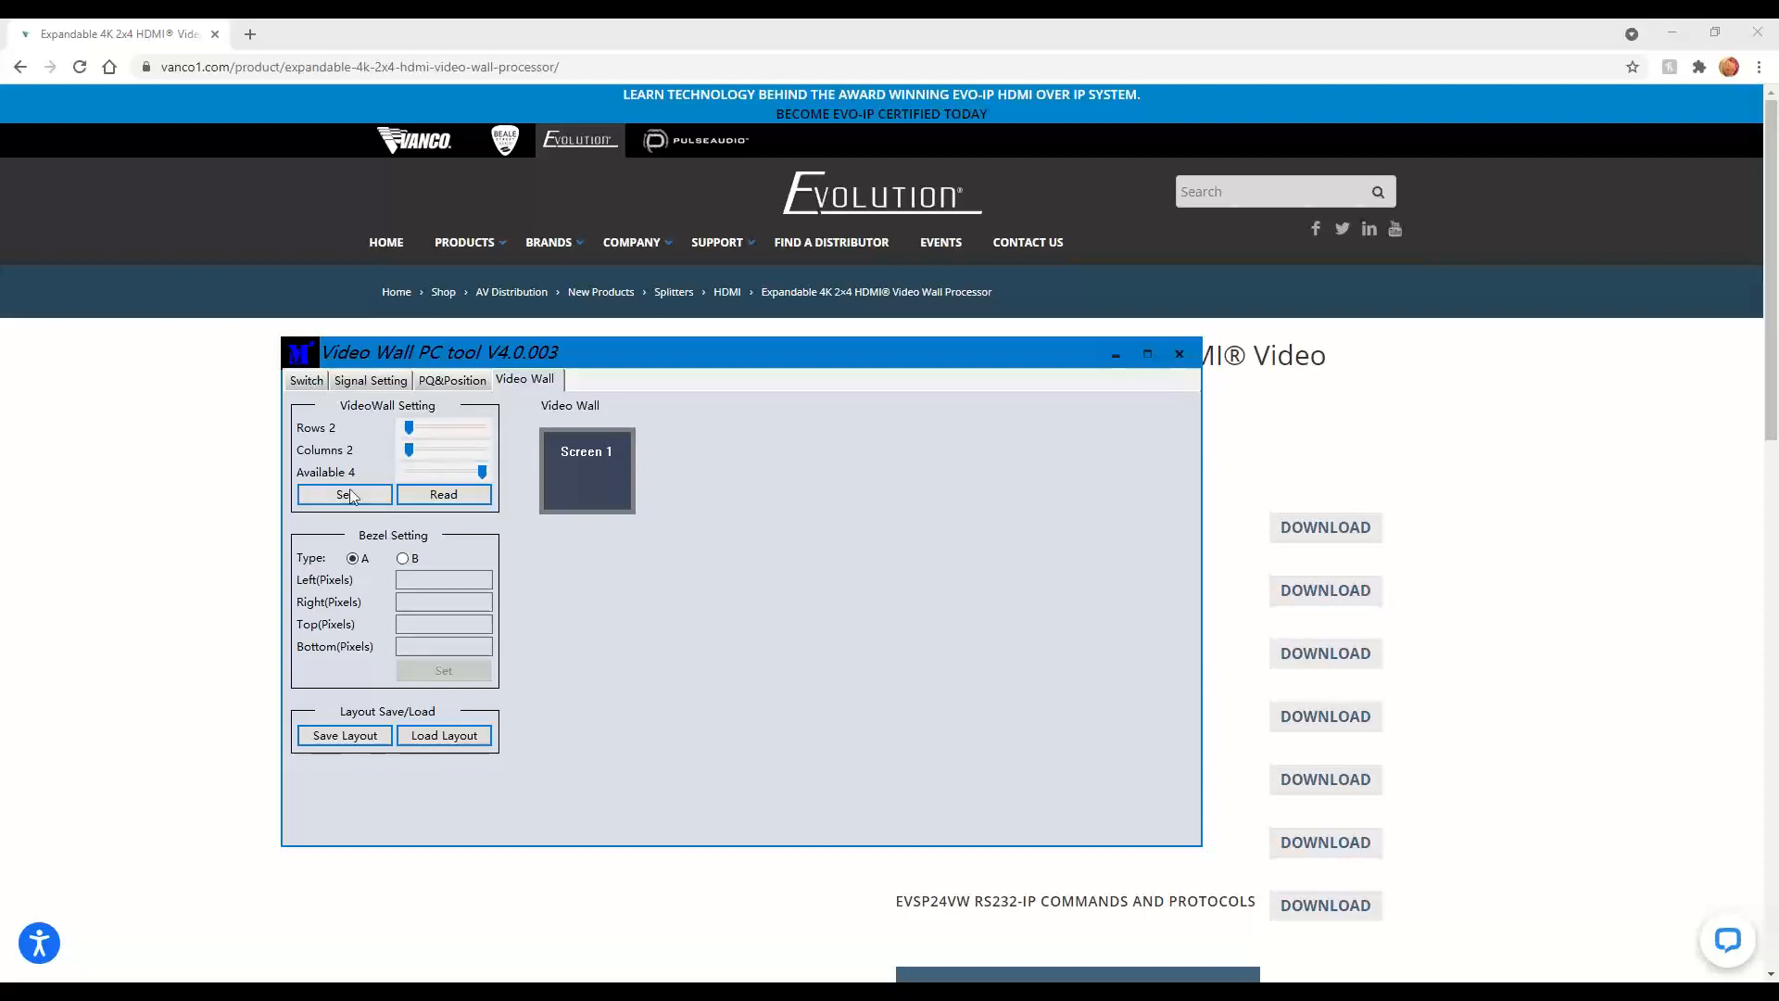
# - Apply the 2×2 layout, confirm Yes for the new video wall, and select Screens 1–4
pyautogui.click(343, 494)
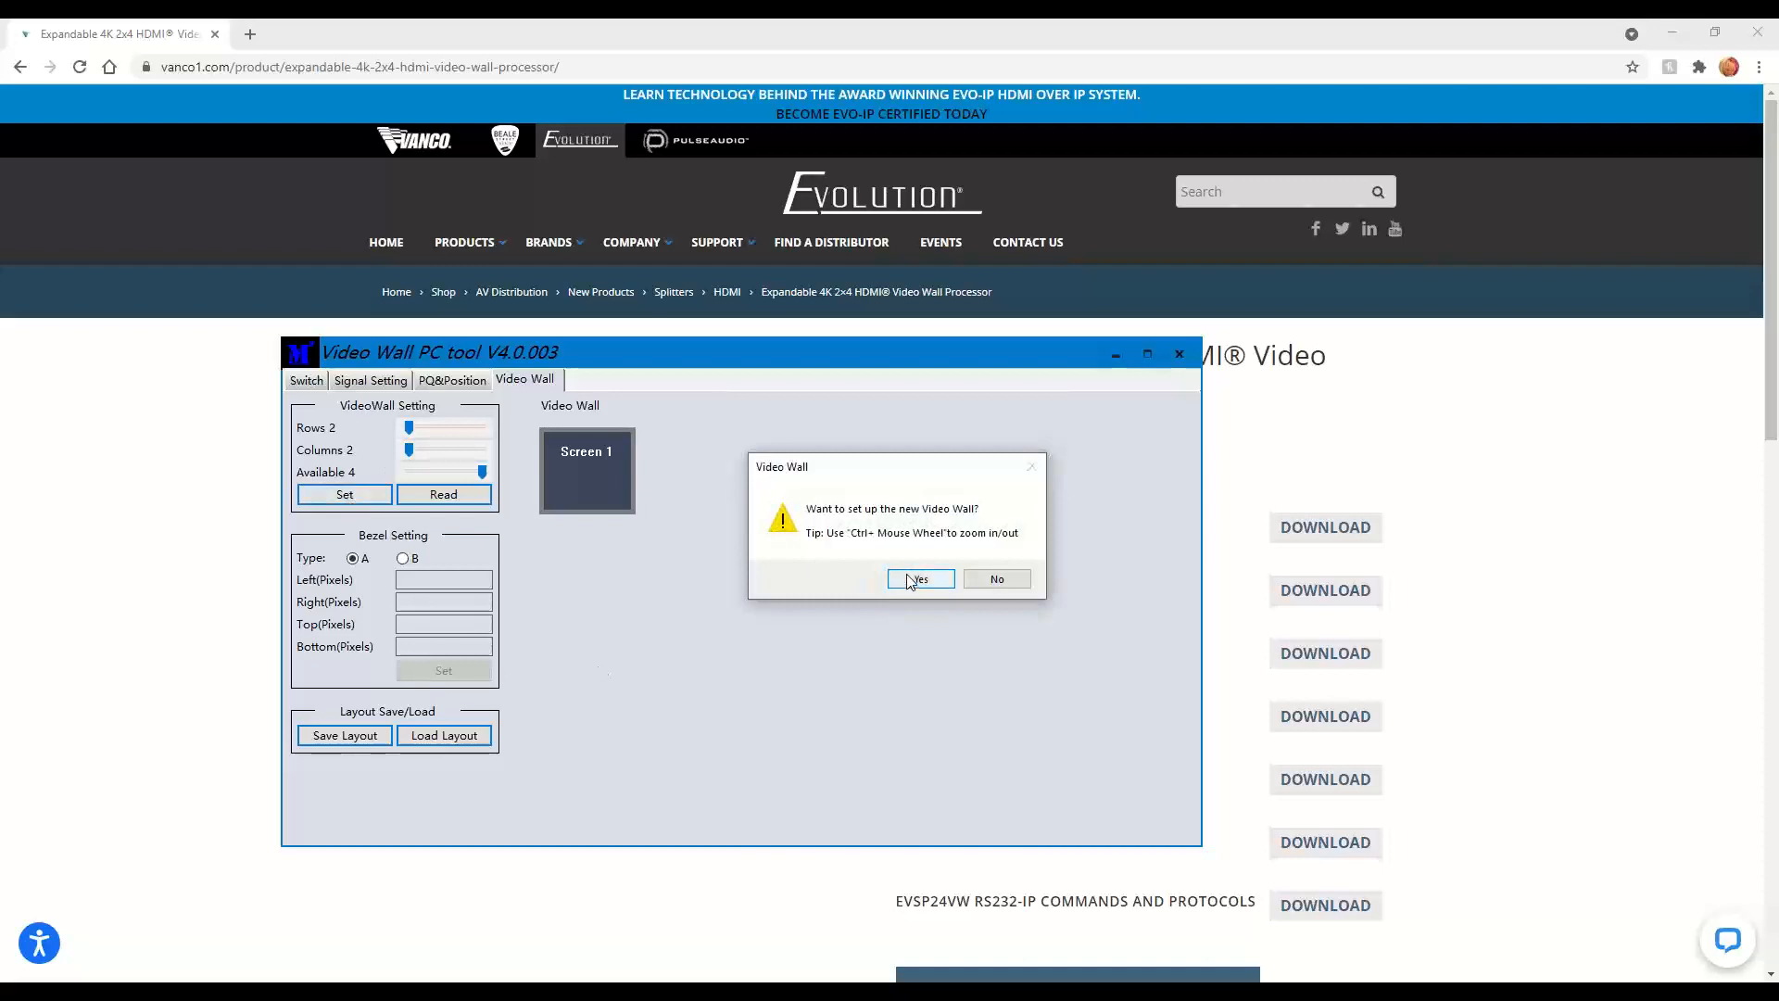
pyautogui.click(917, 578)
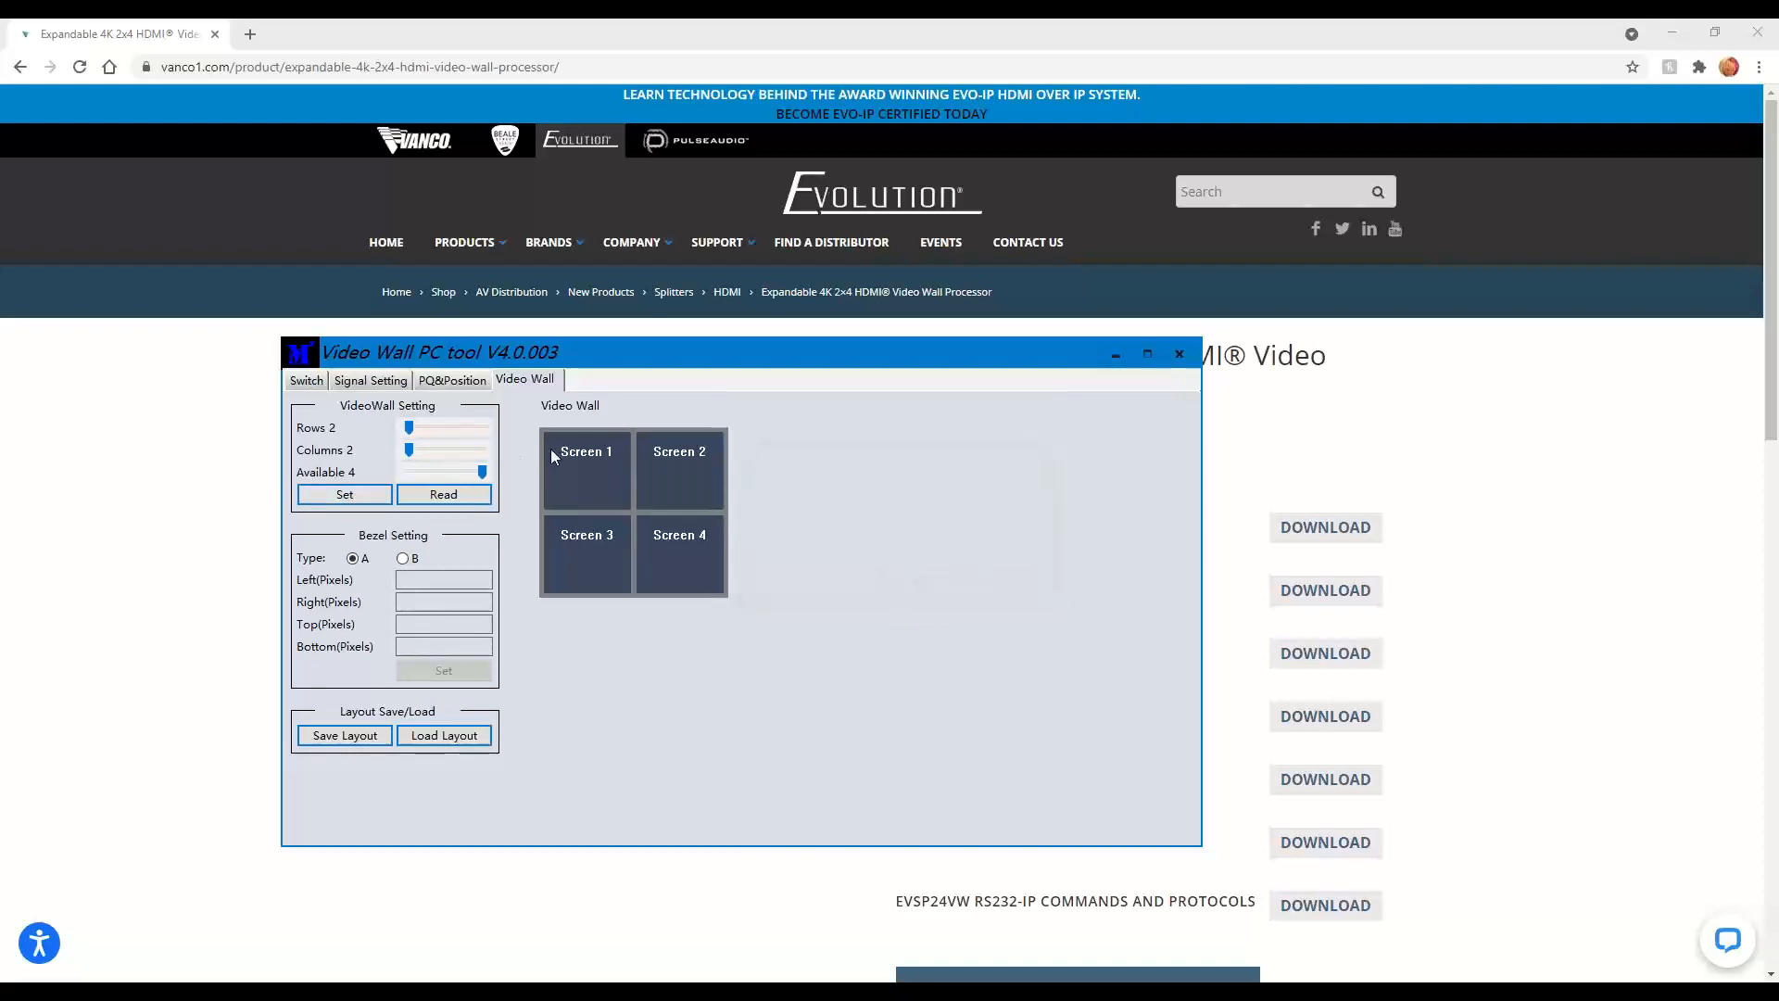
pyautogui.moveTo(678, 556)
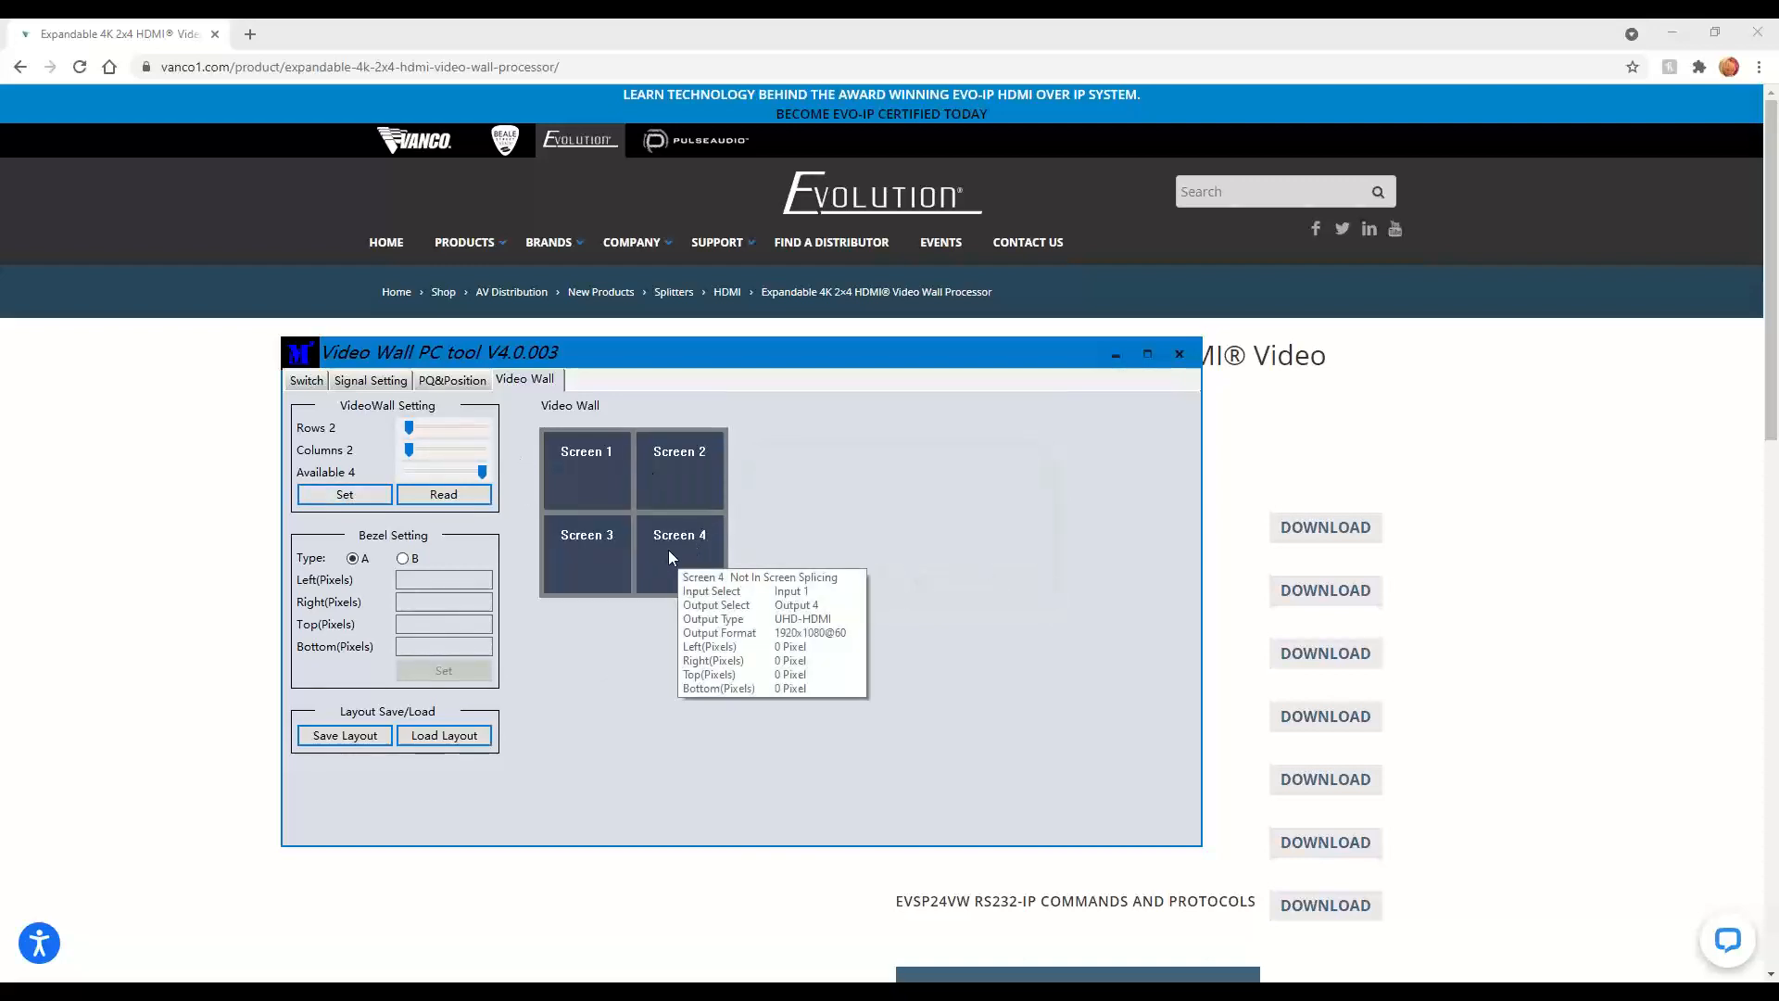
pyautogui.moveTo(587, 556)
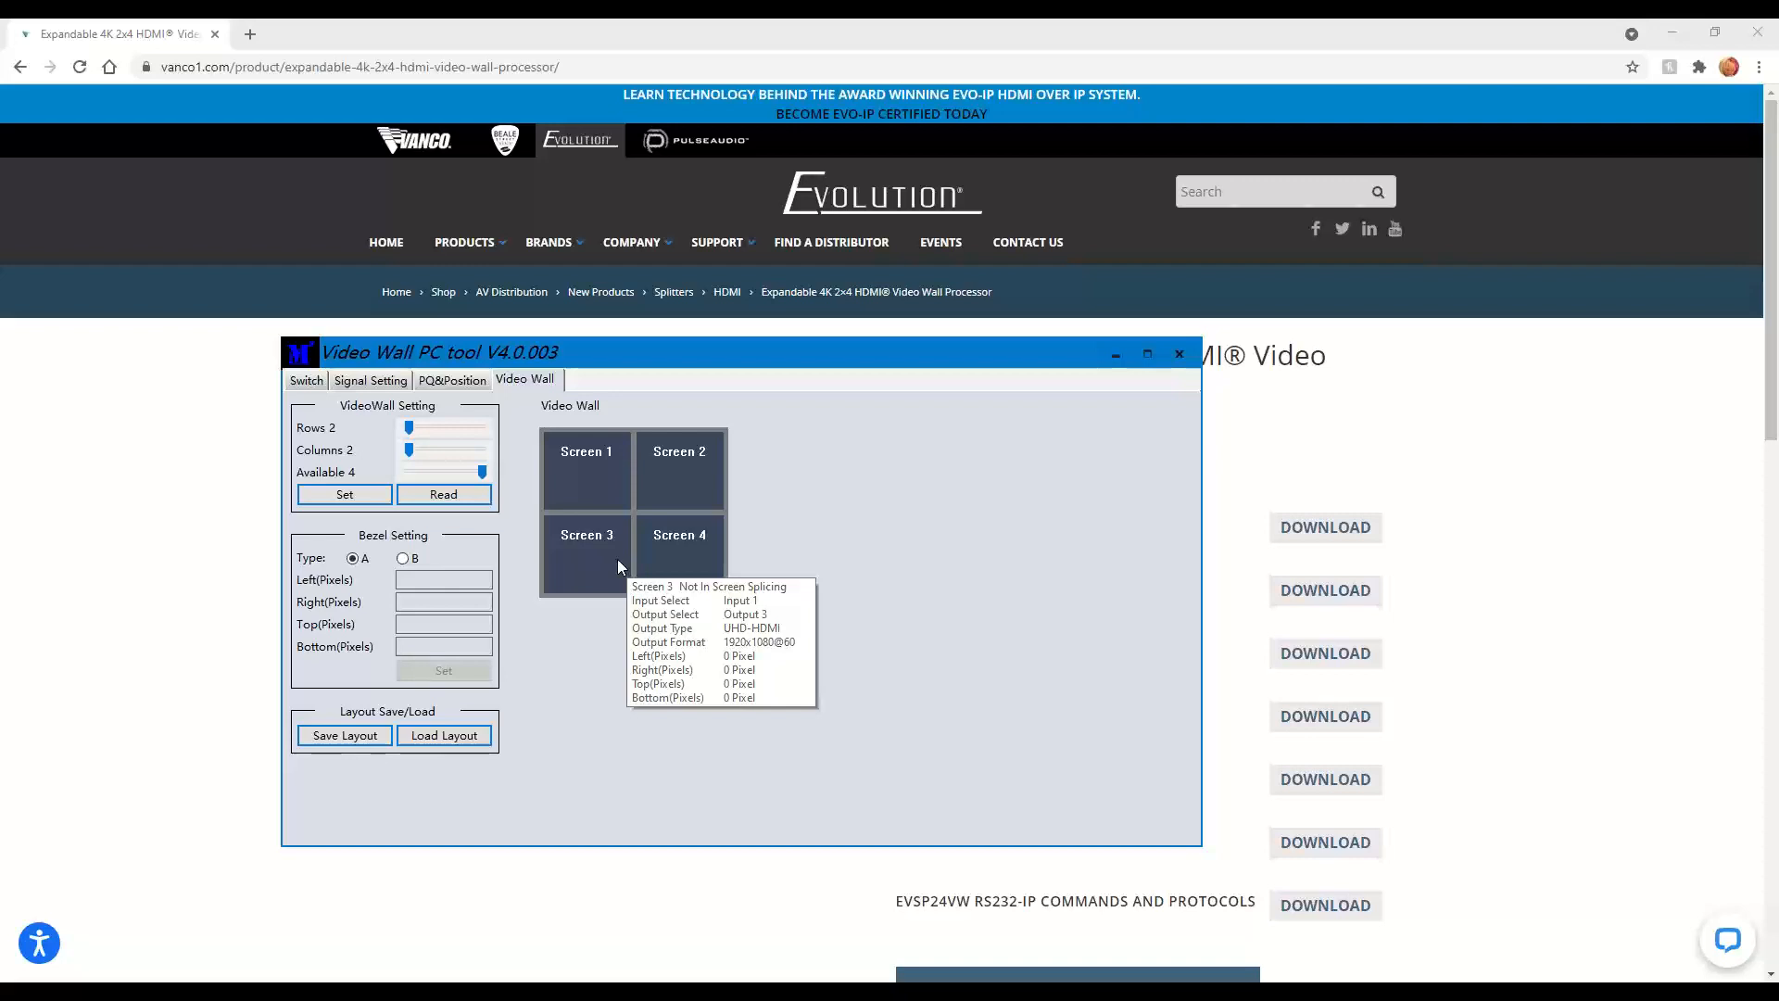
pyautogui.moveTo(607, 489)
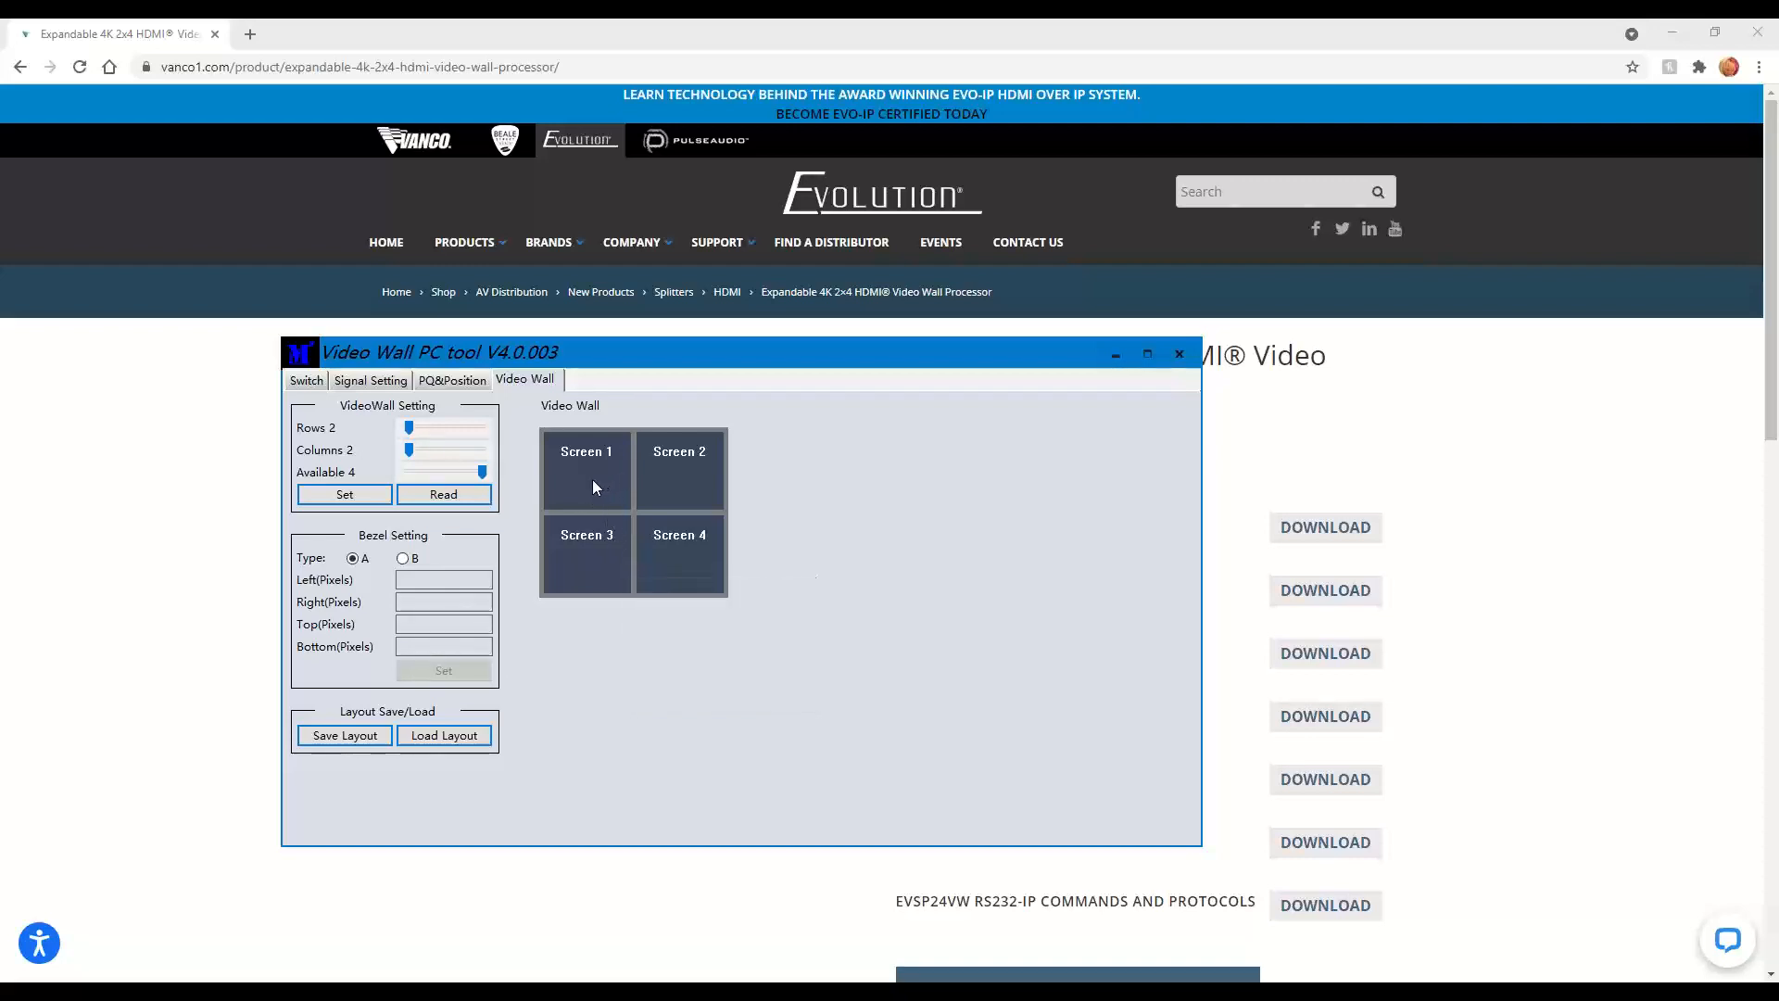
pyautogui.click(585, 469)
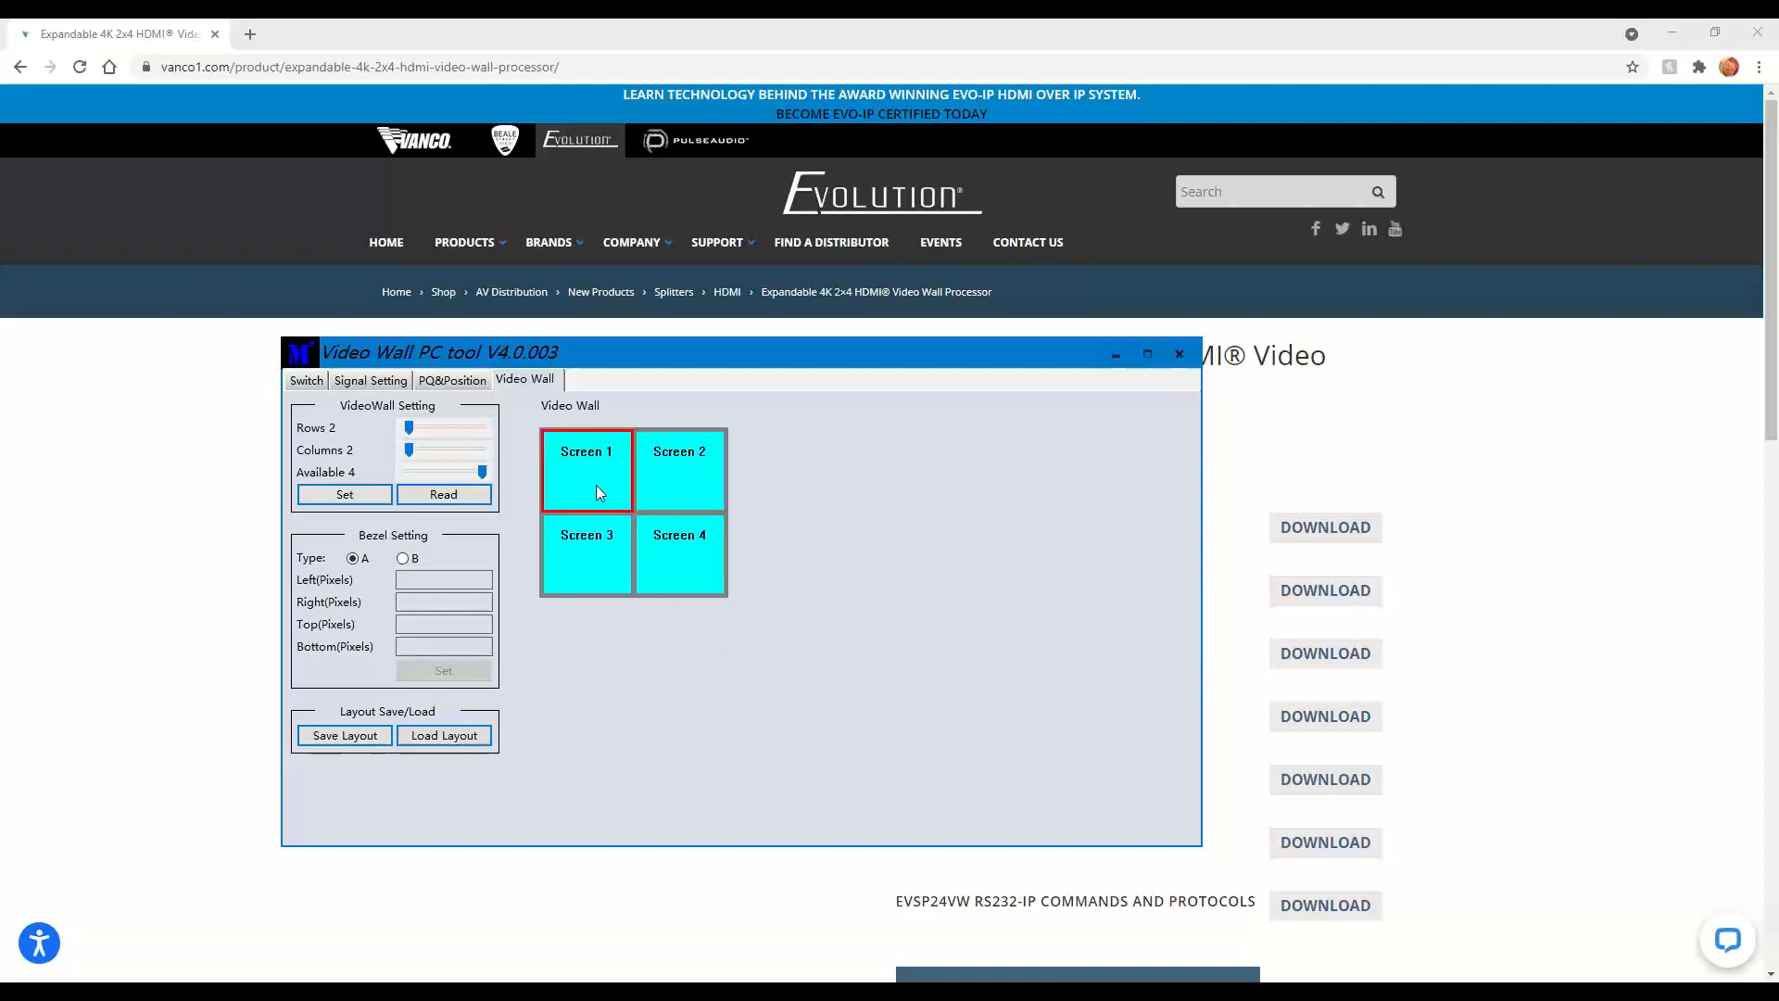
pyautogui.rightClick(586, 470)
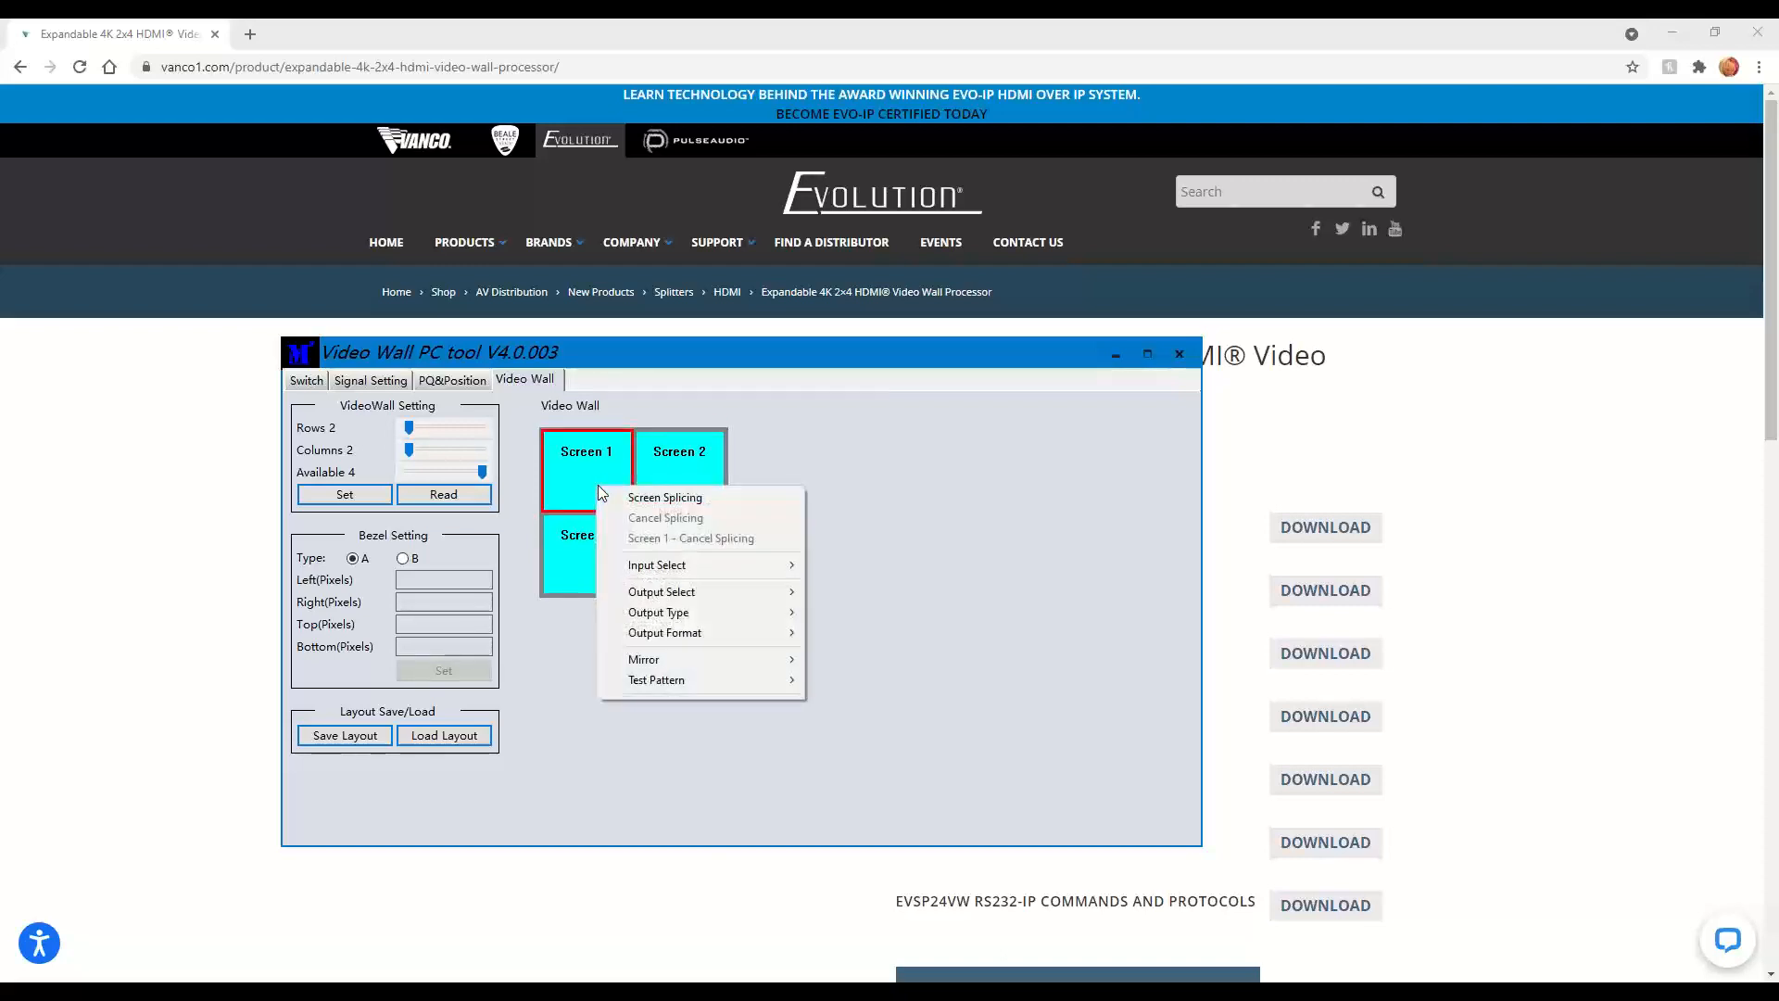
pyautogui.click(664, 497)
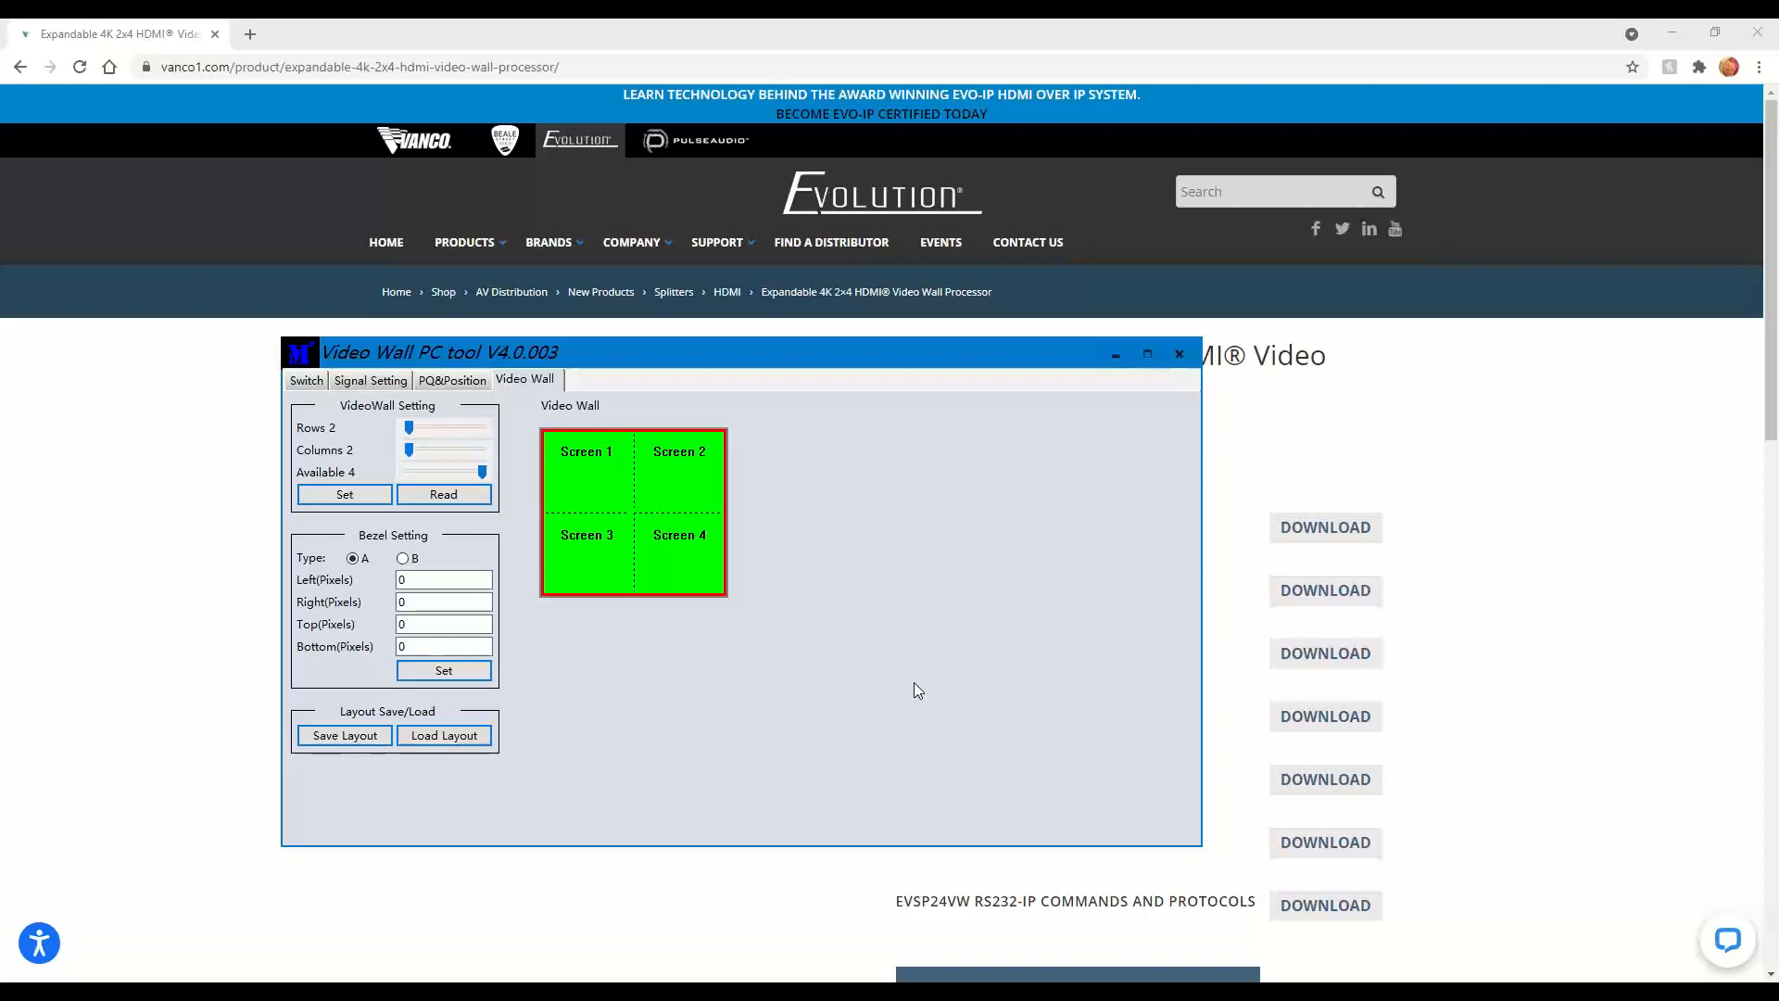
pyautogui.rightClick(586, 488)
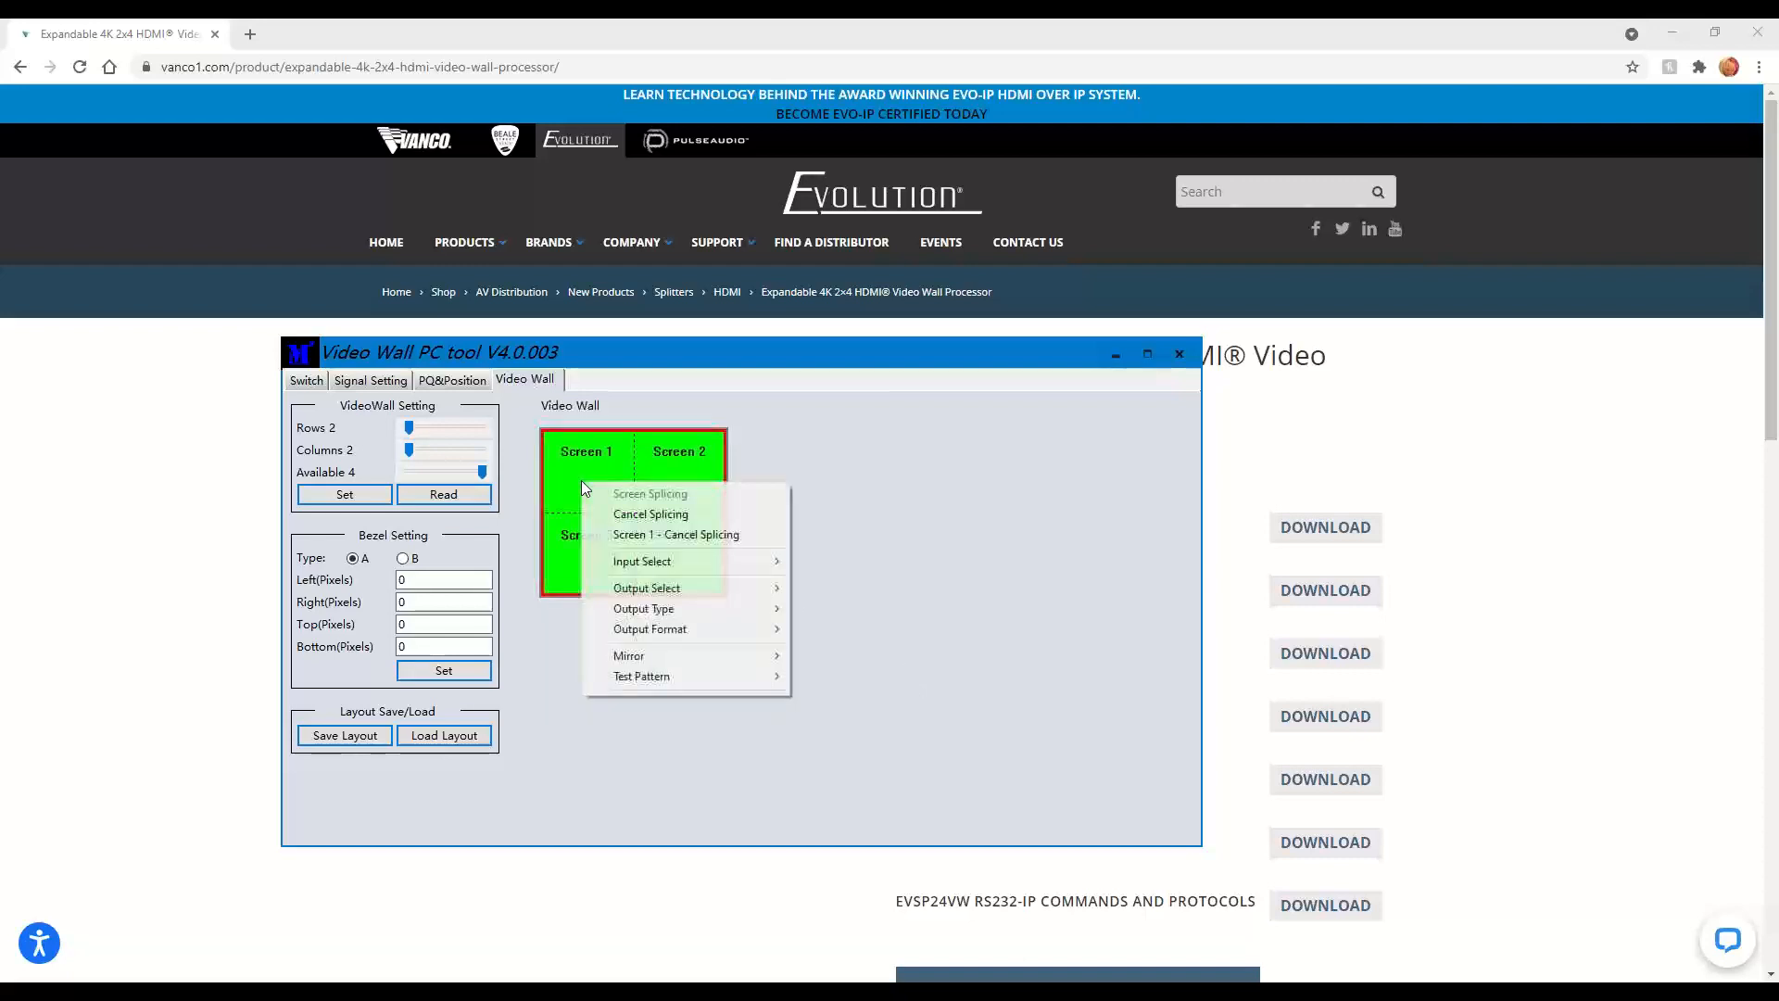
pyautogui.moveTo(651, 514)
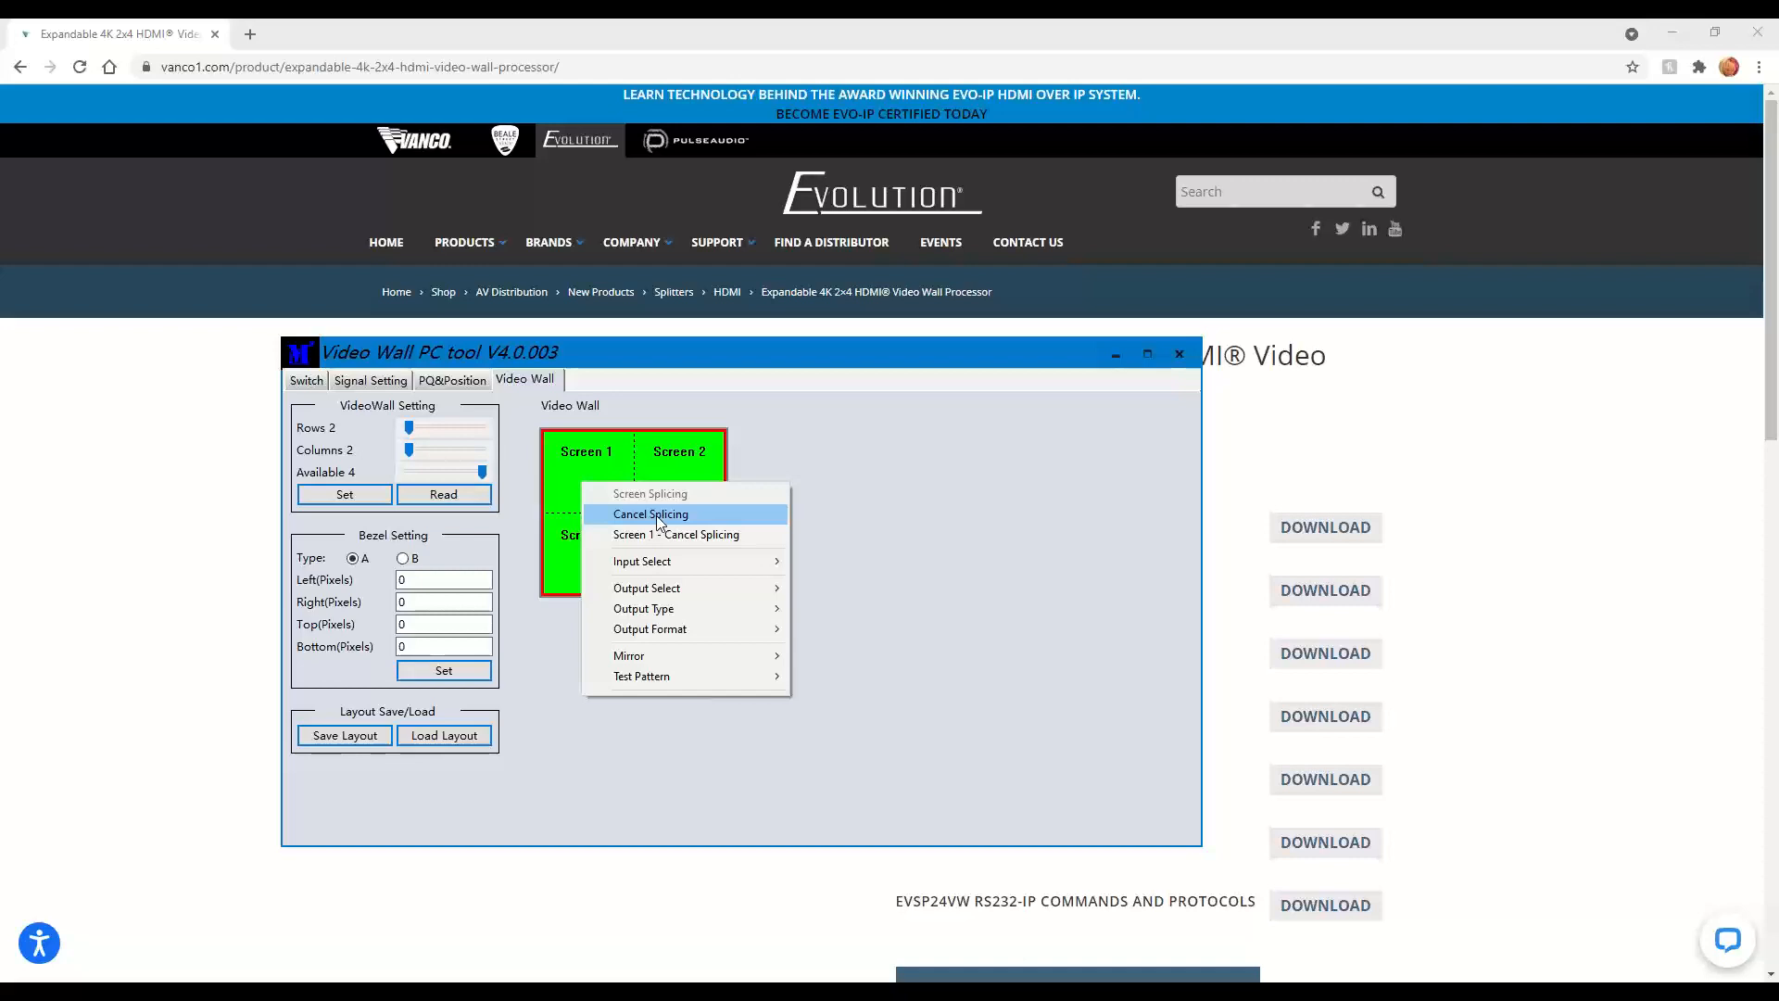
pyautogui.moveTo(643, 561)
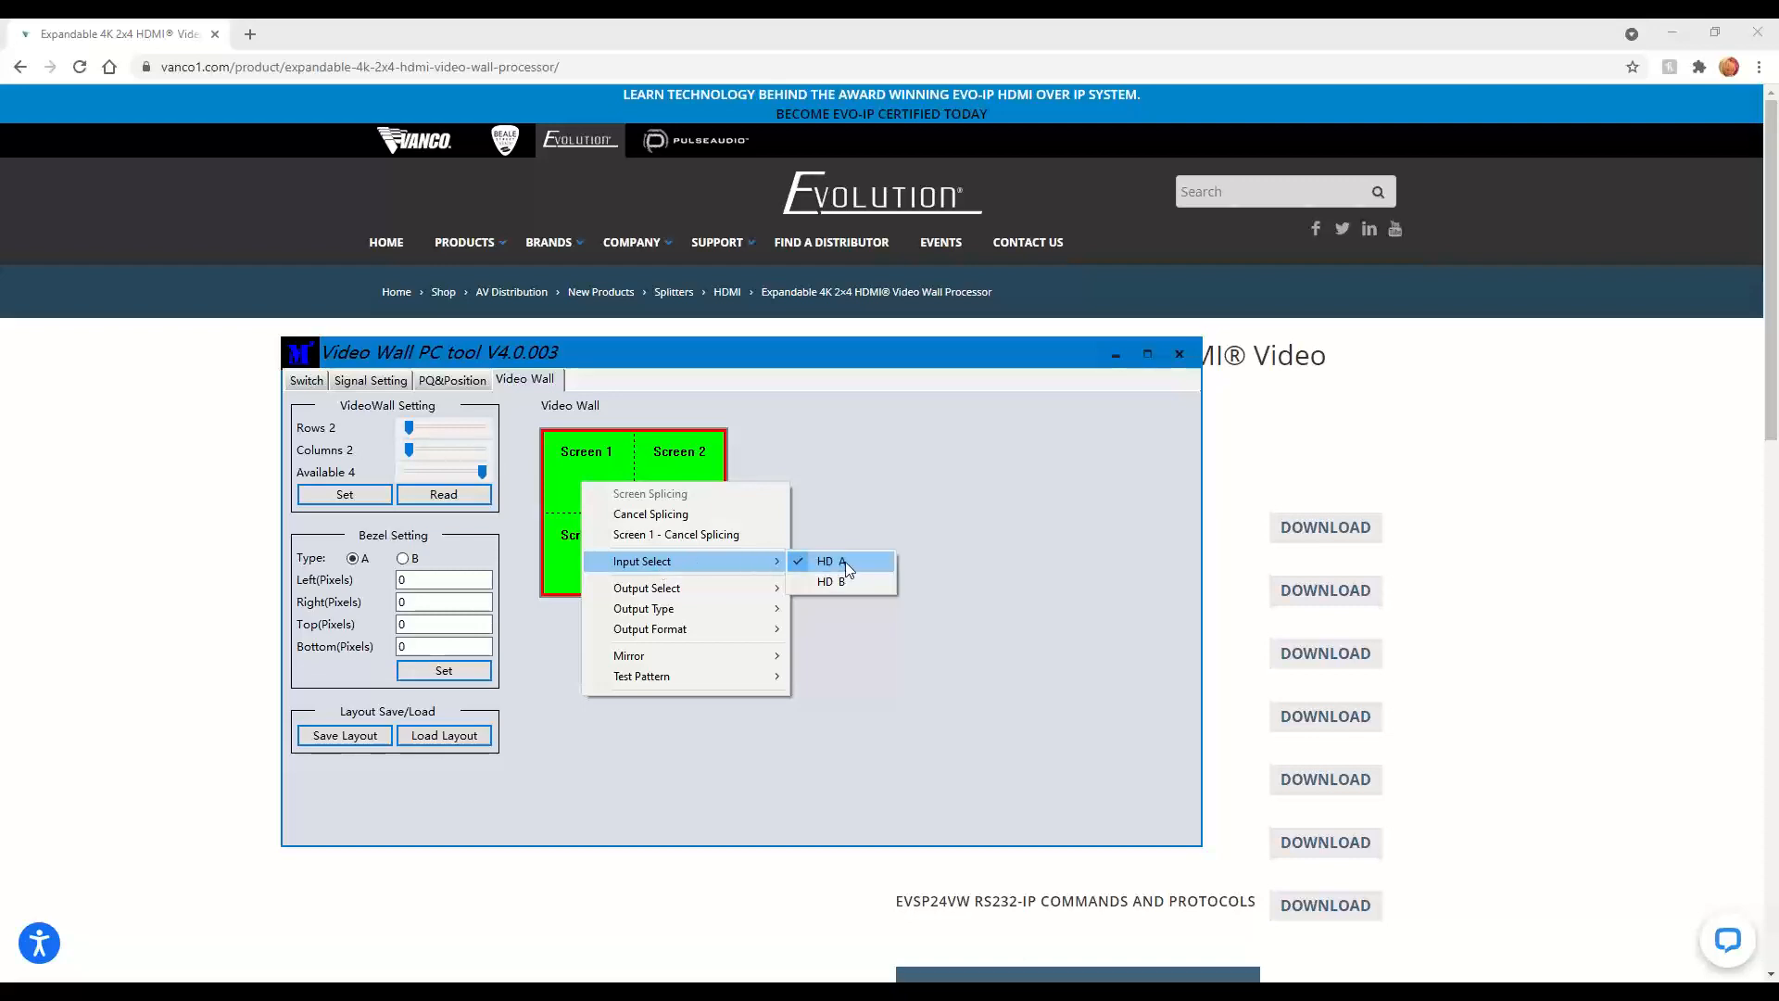
pyautogui.moveTo(837, 581)
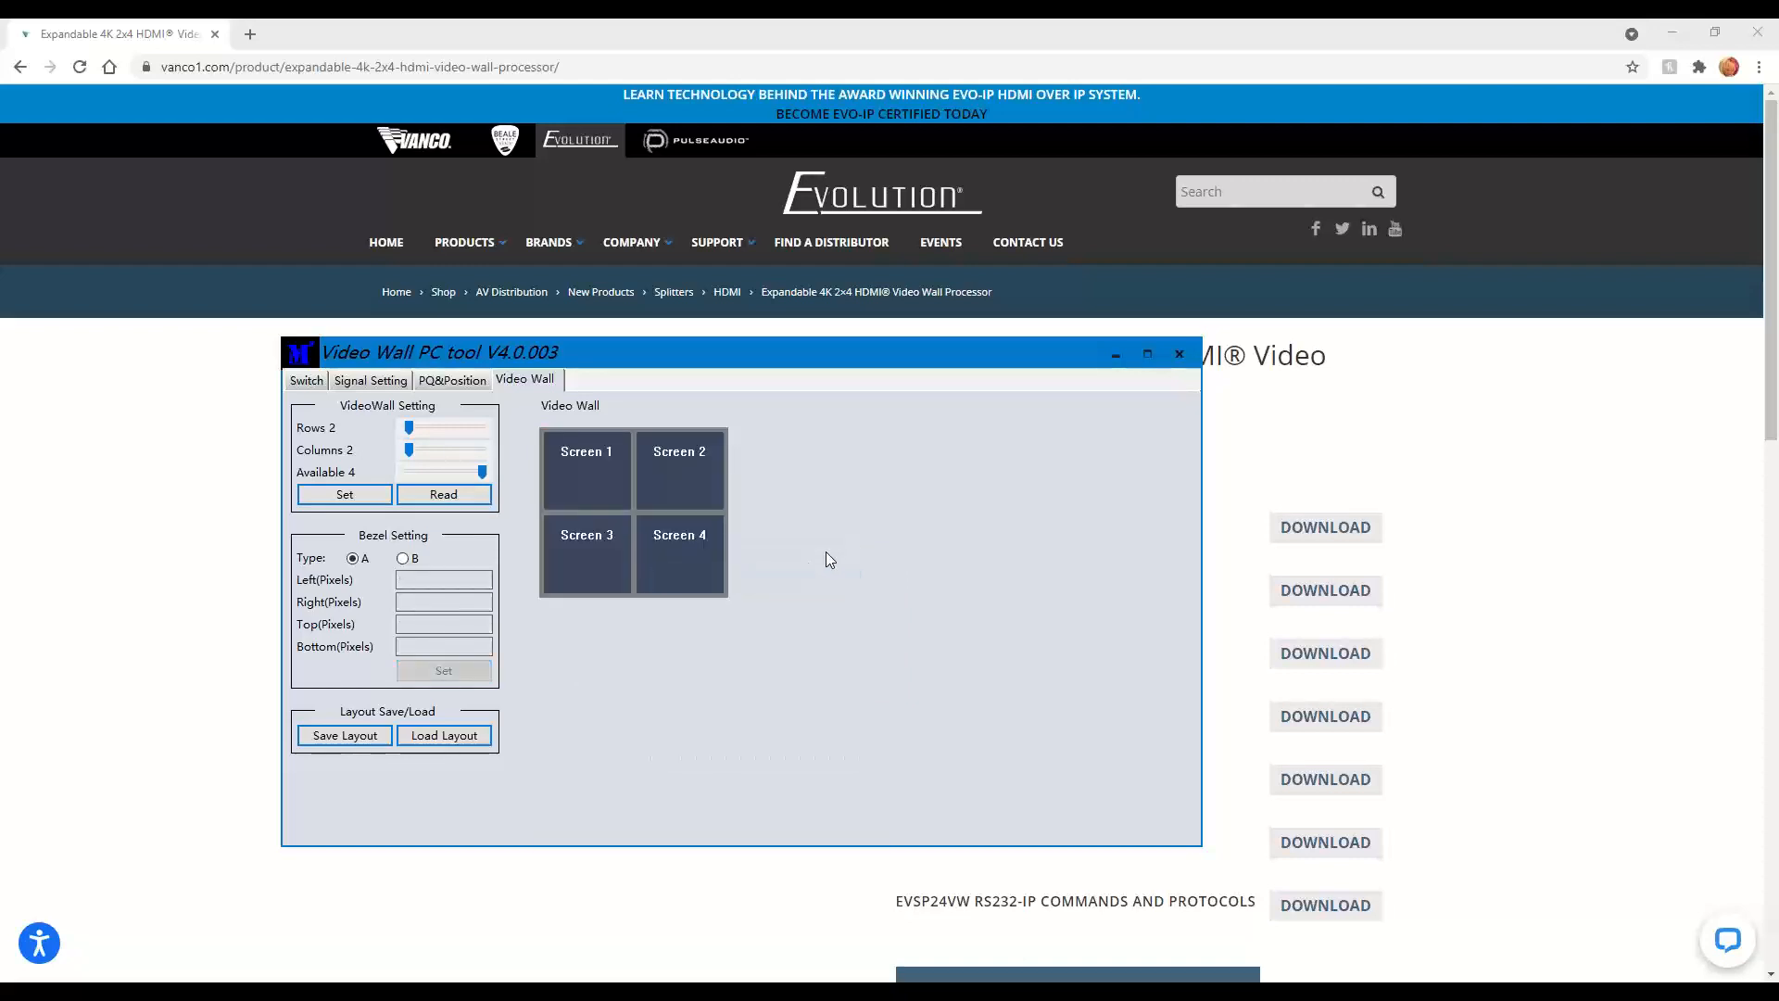
# - Use Screen Splicing from the right-click menu to join Screens 3 and 4, and Screens 1 and 2
pyautogui.click(586, 465)
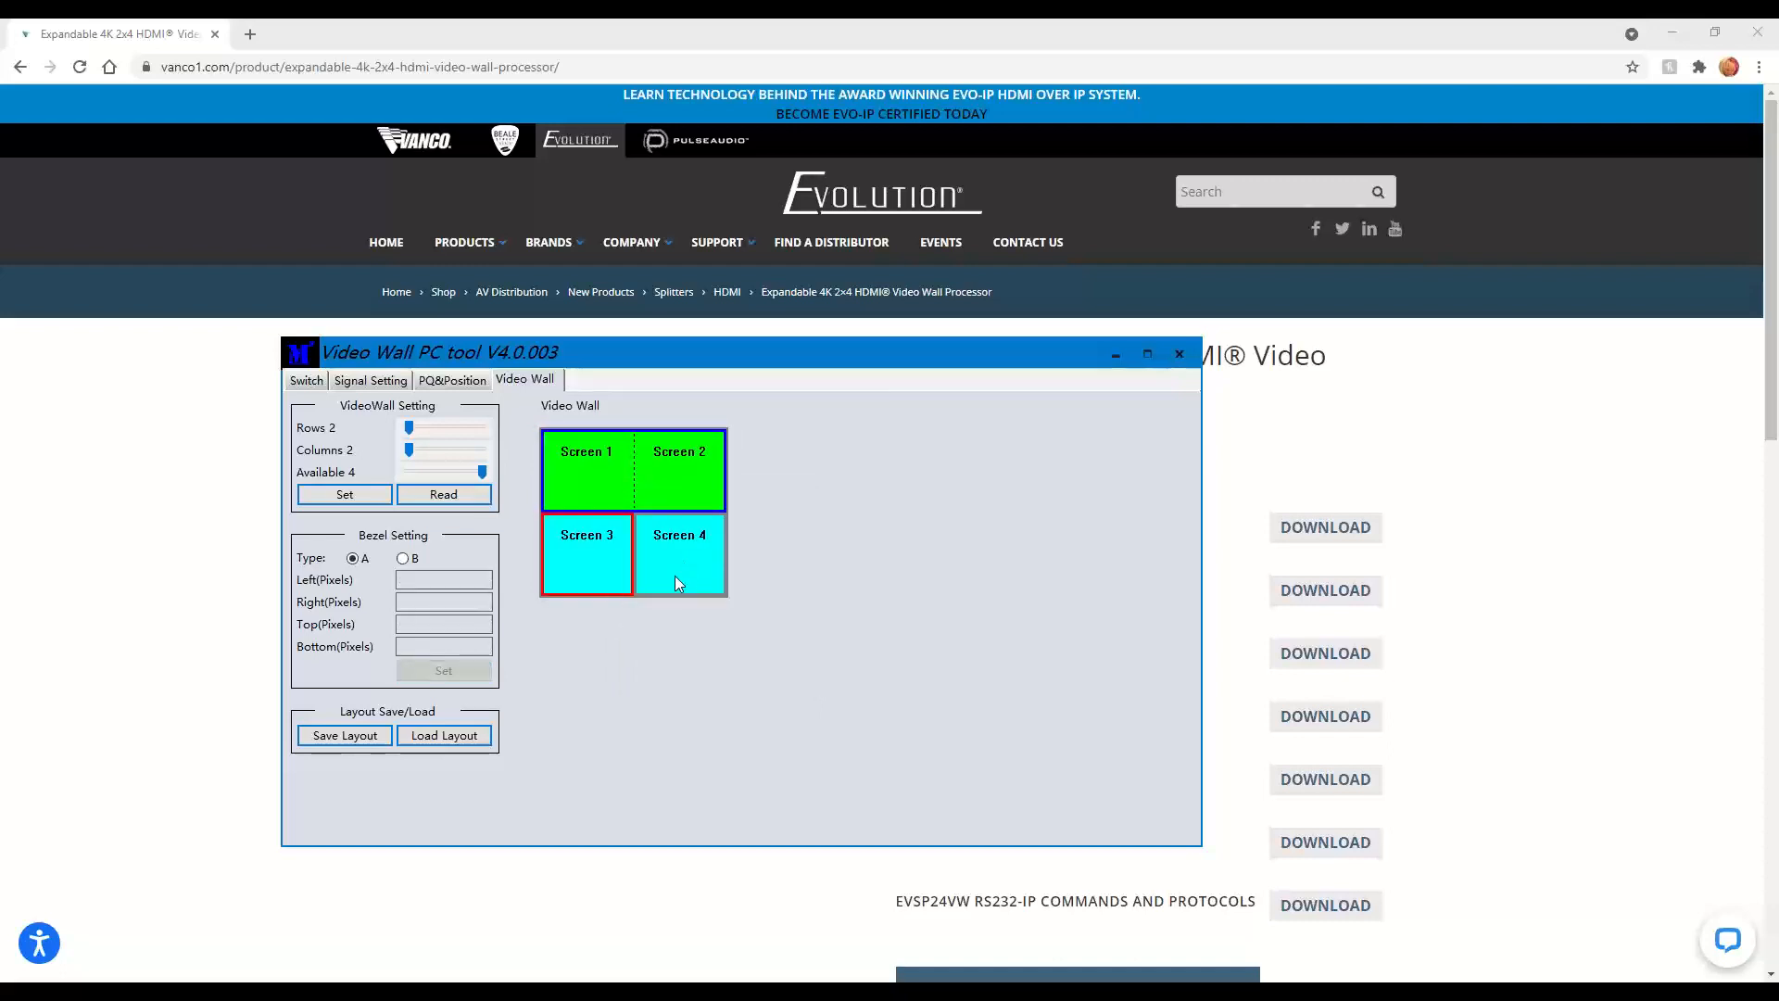
pyautogui.rightClick(677, 556)
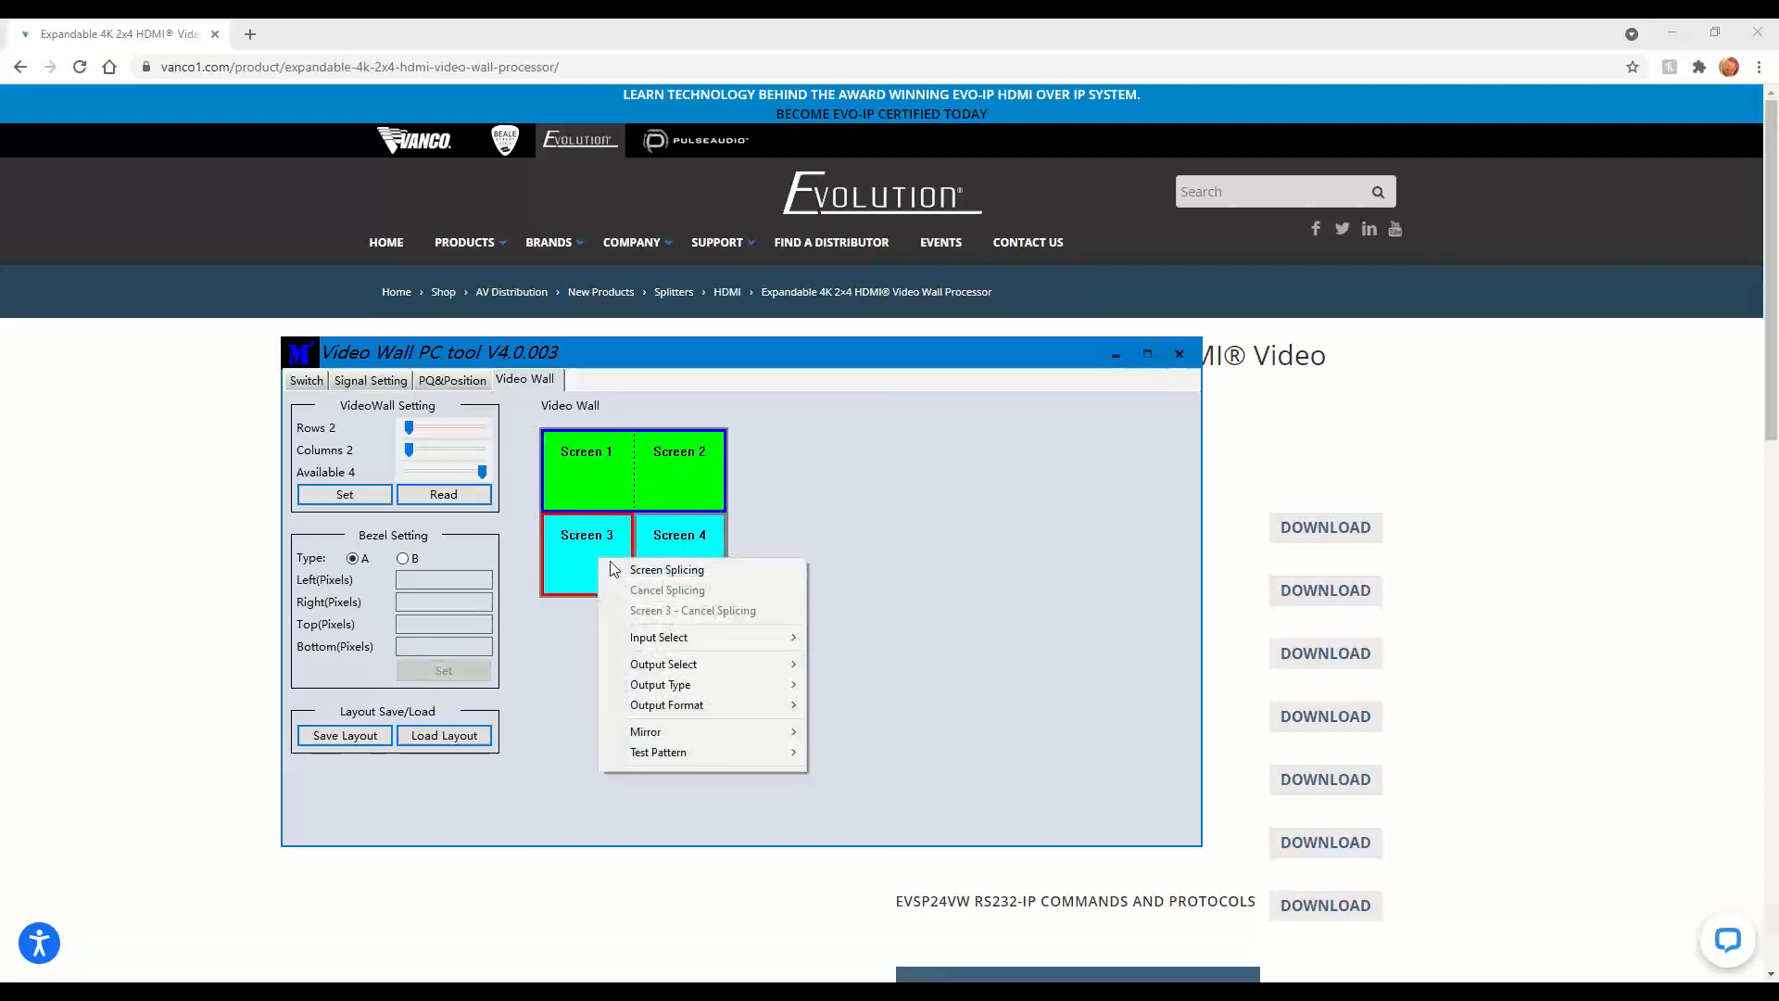
pyautogui.click(667, 568)
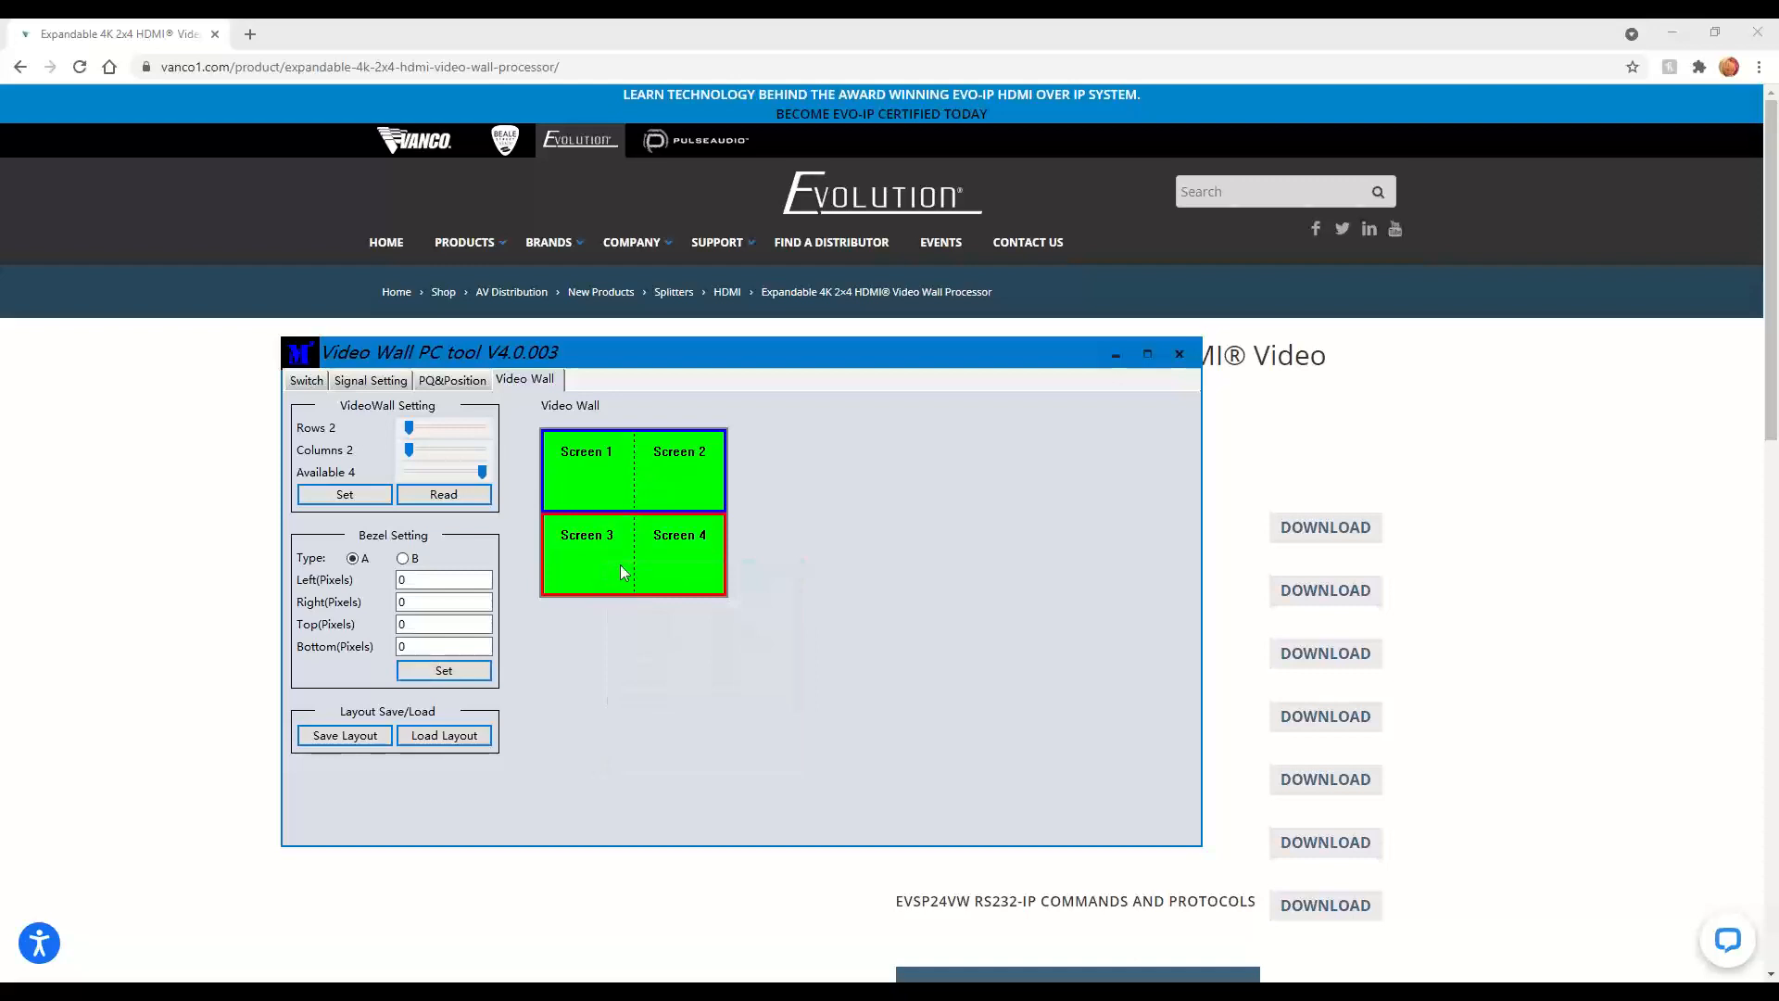
pyautogui.moveTo(602, 546)
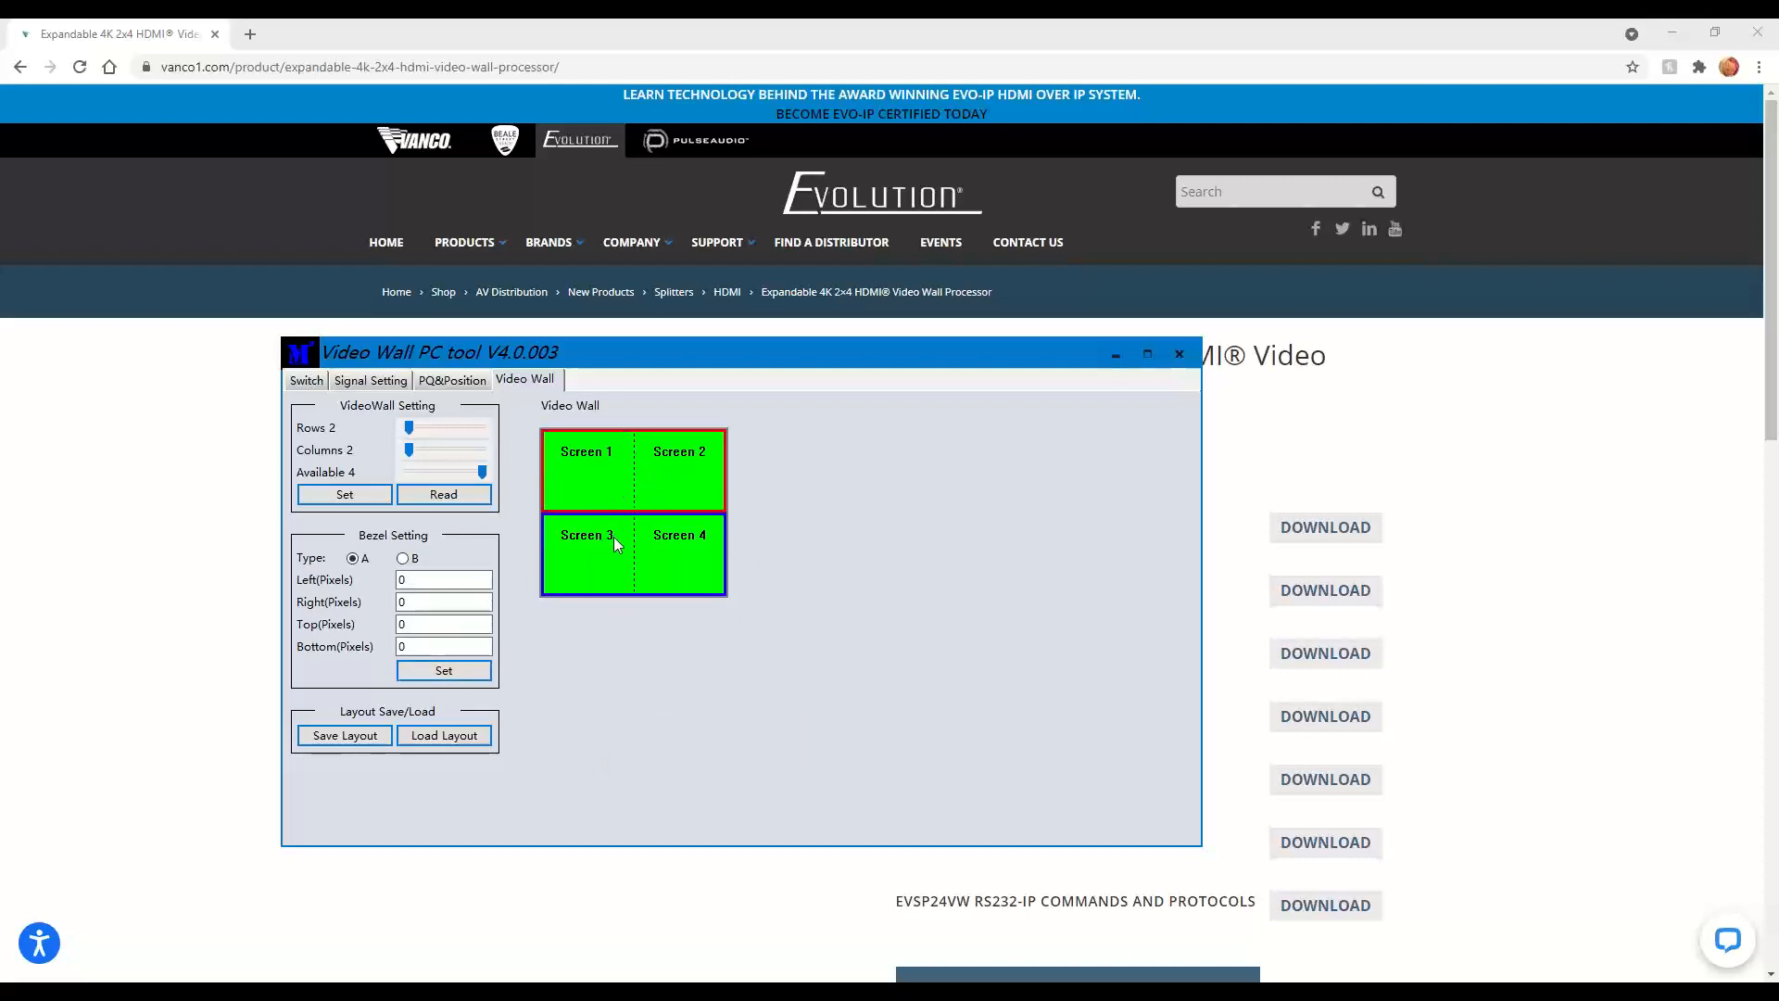
pyautogui.rightClick(586, 534)
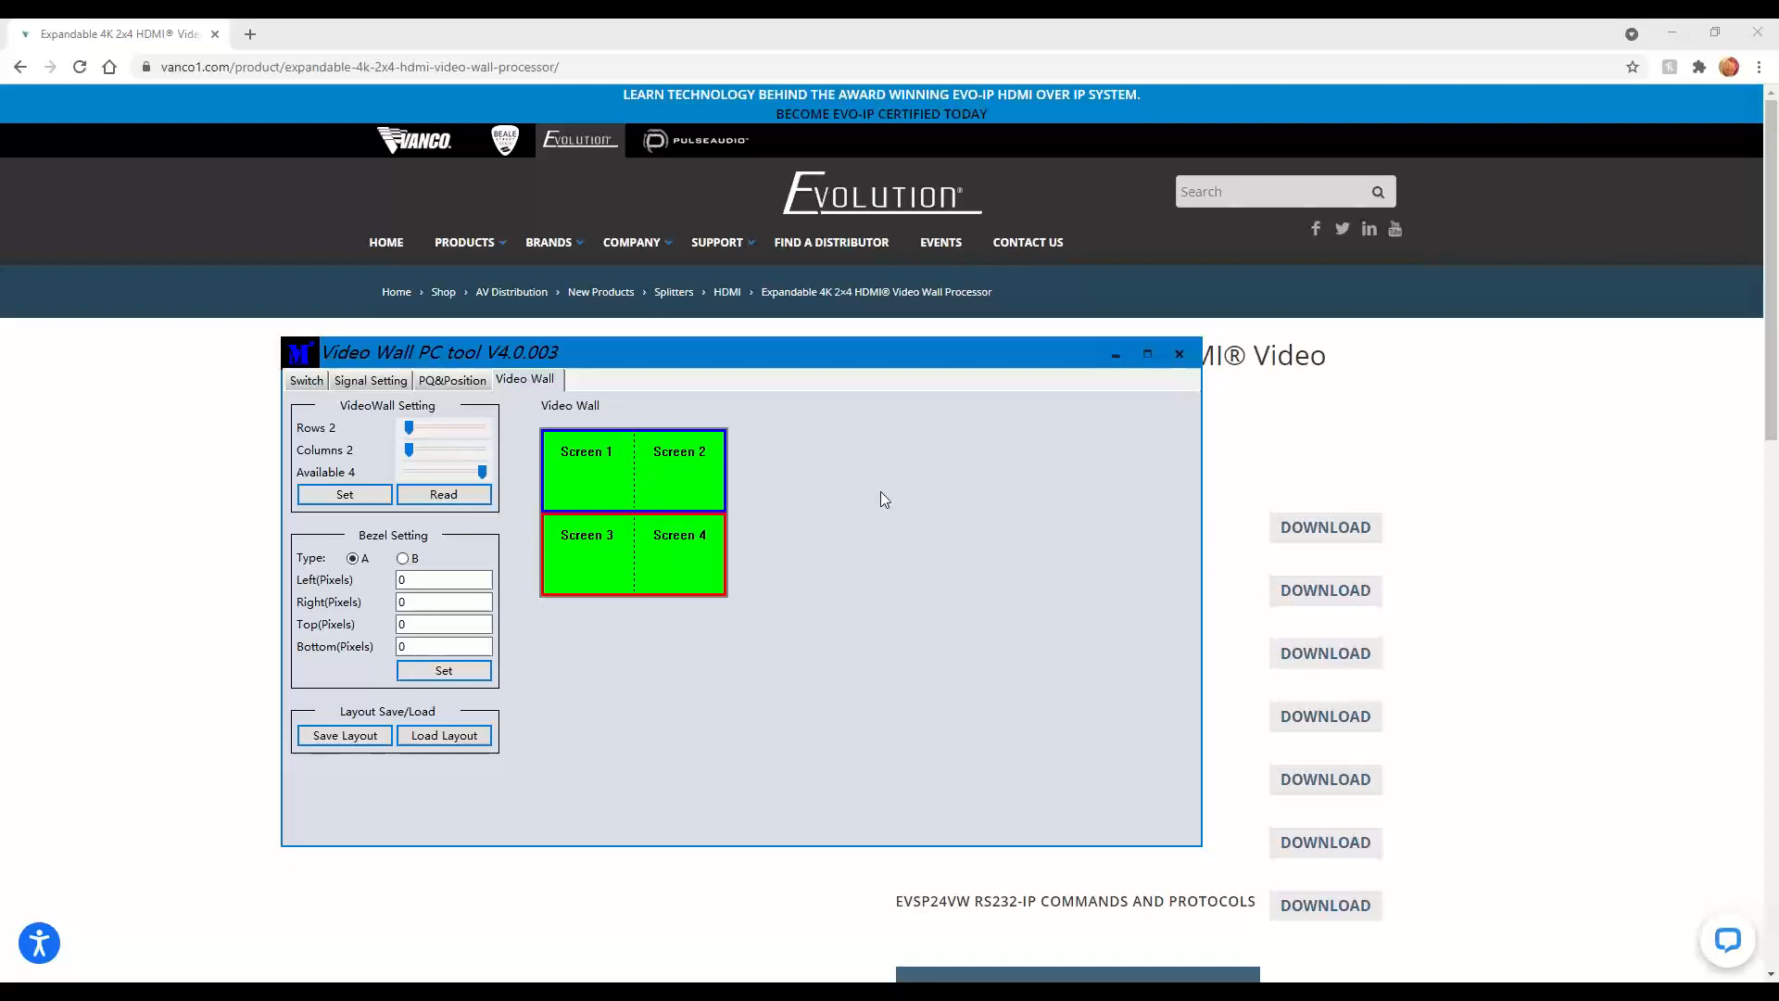
pyautogui.moveTo(634, 641)
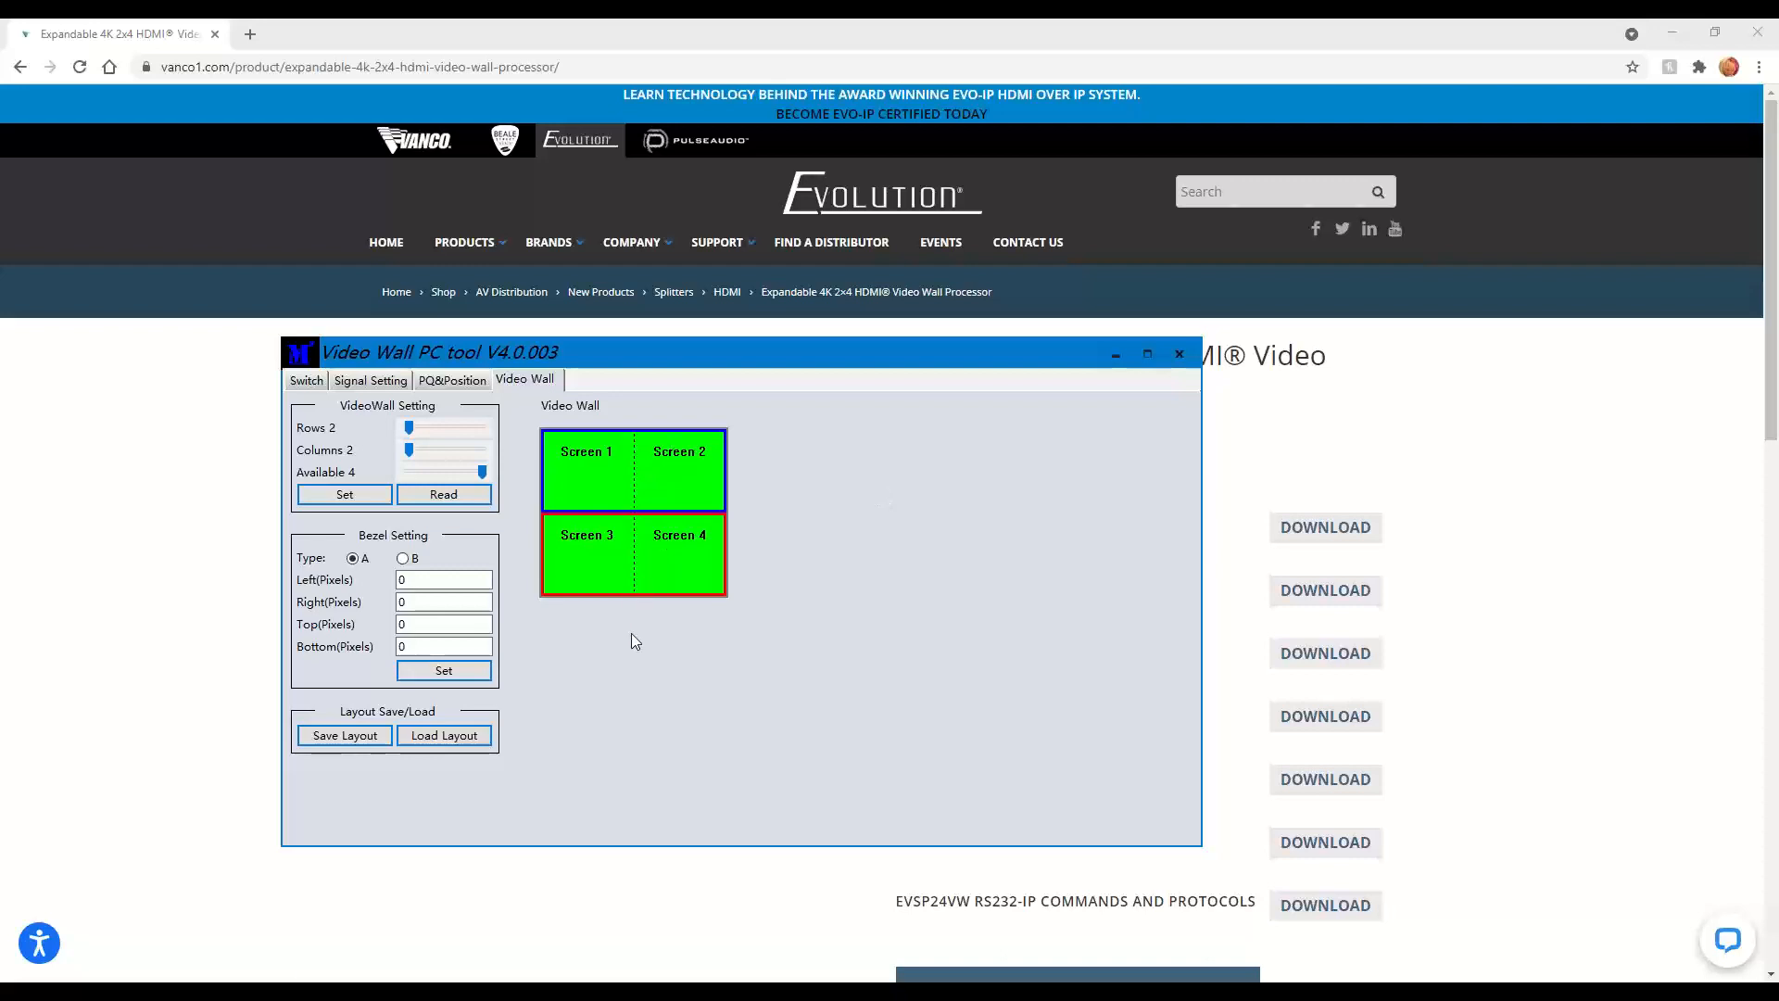
pyautogui.moveTo(634, 650)
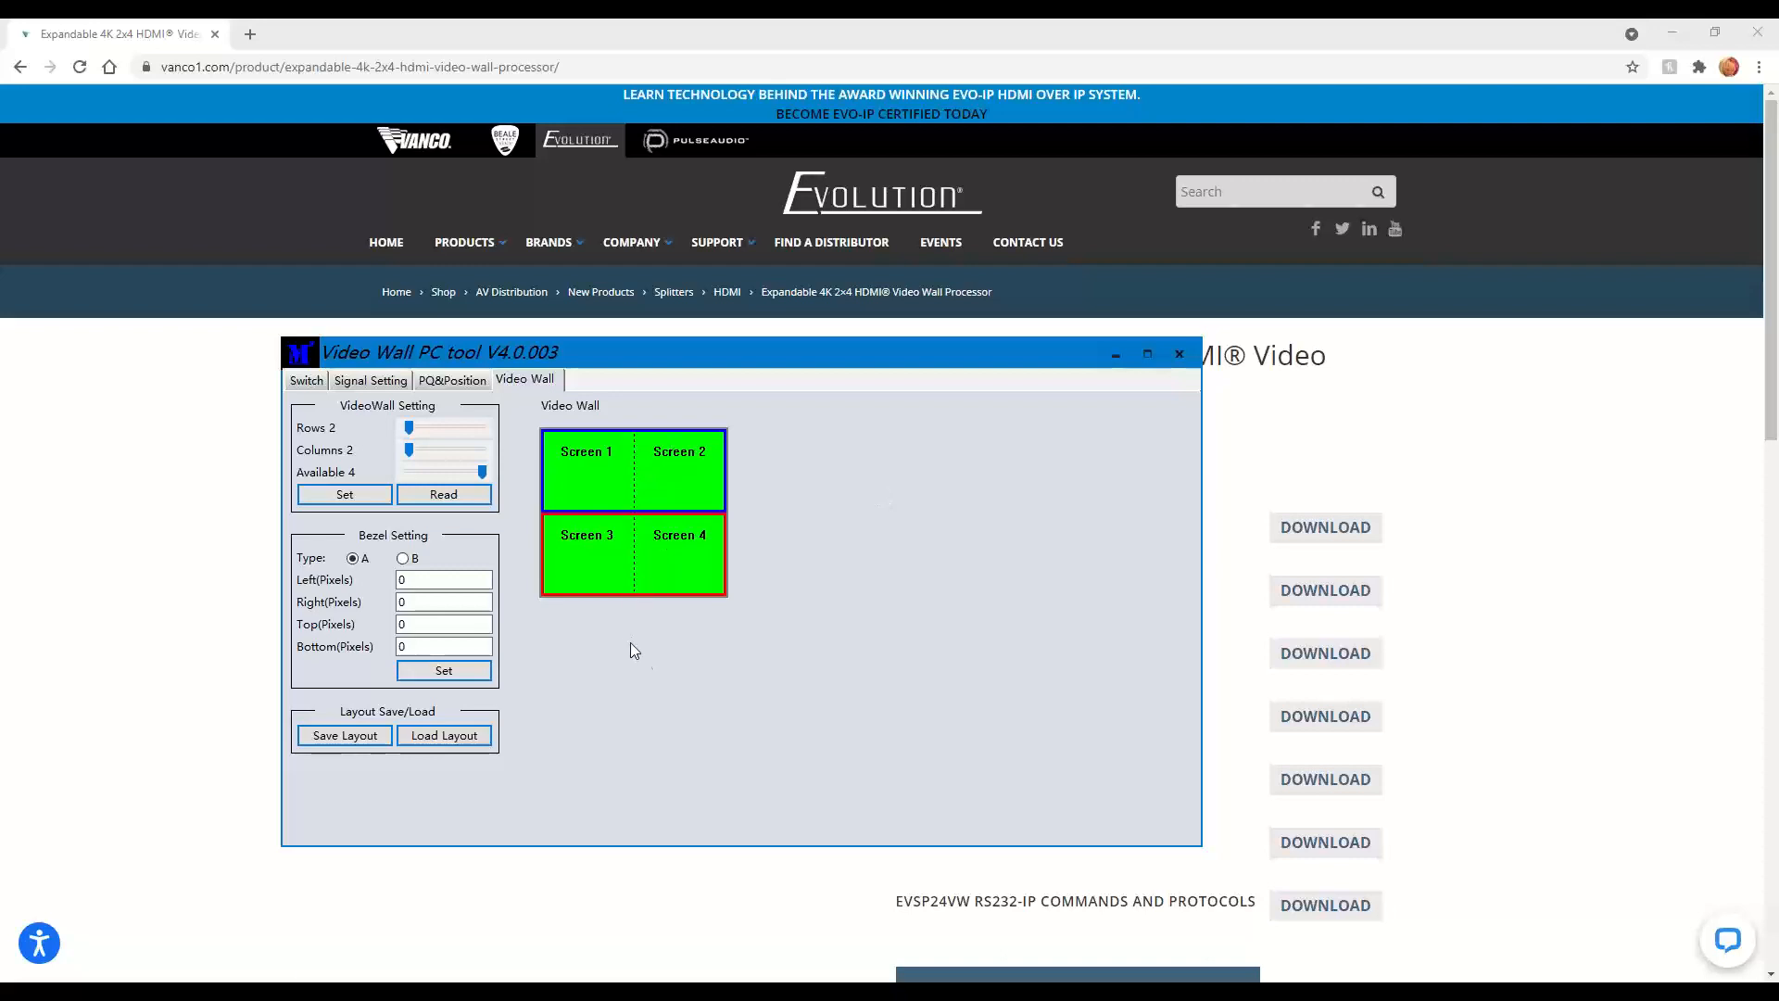